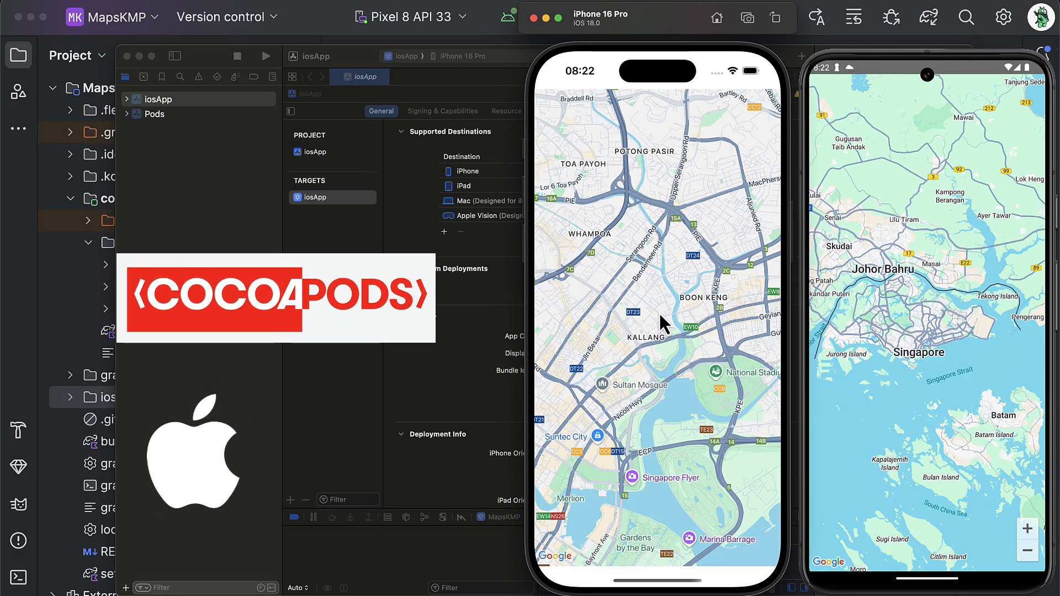
Open the Maps API Key's edit page under Credentials to reveal its unrestricted key
left_click_drag(662, 321, 702, 443)
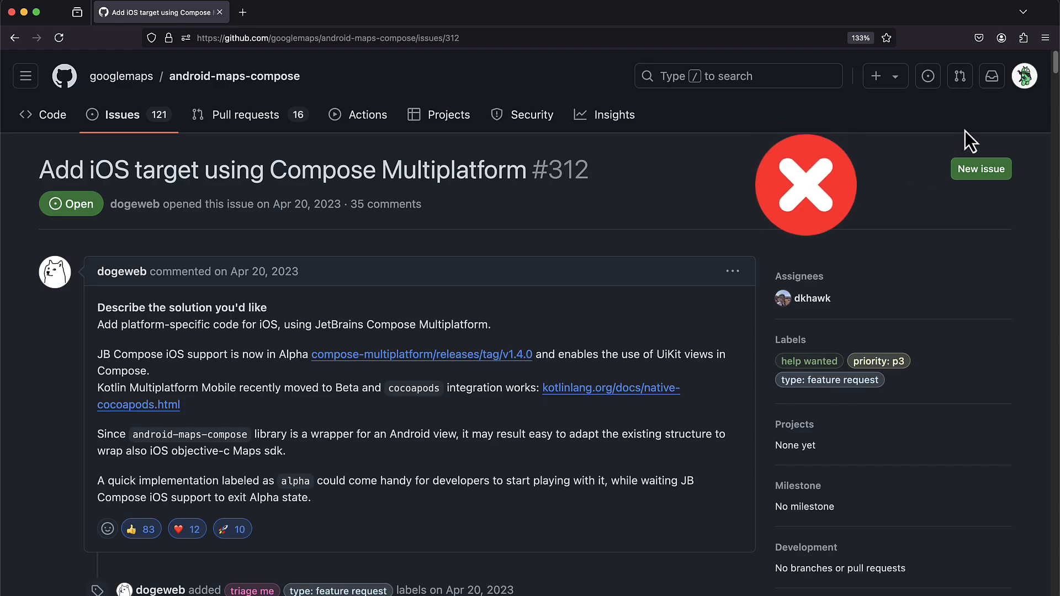
scroll("down", 3)
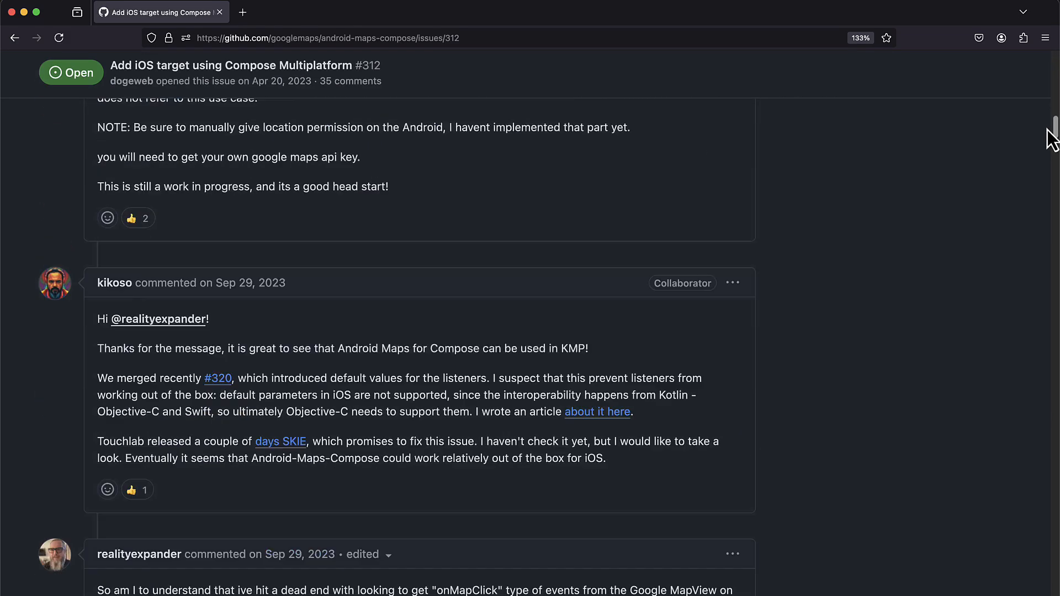
scroll("down", 3)
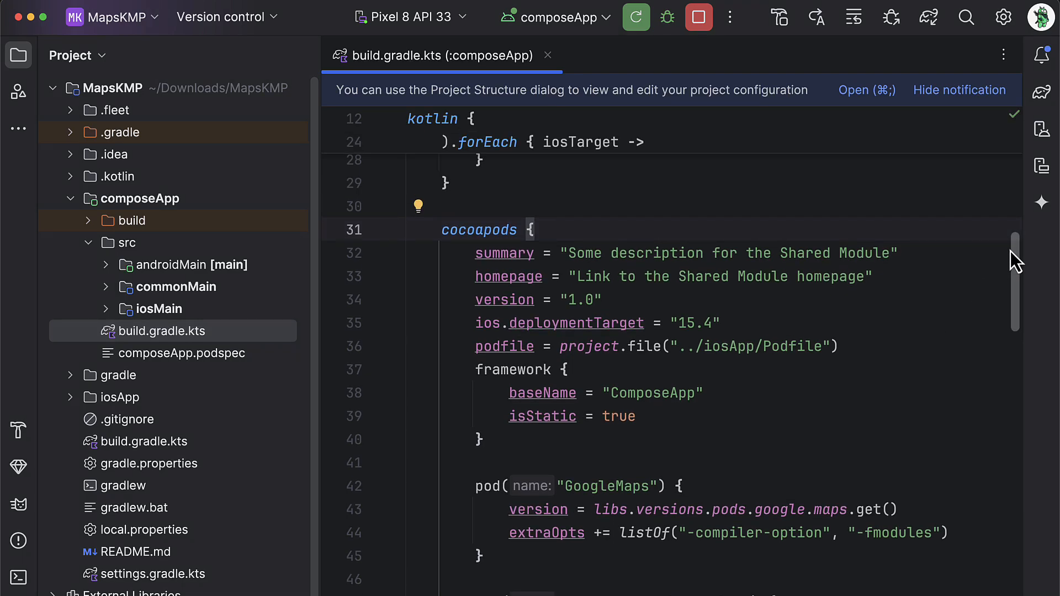
scroll("down", 3)
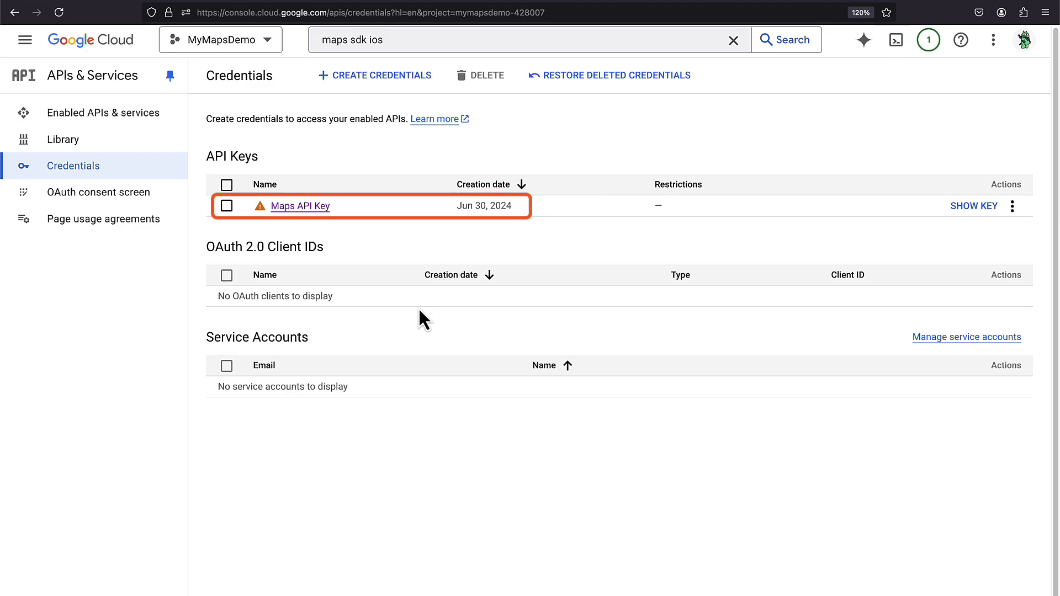
left_click(374, 75)
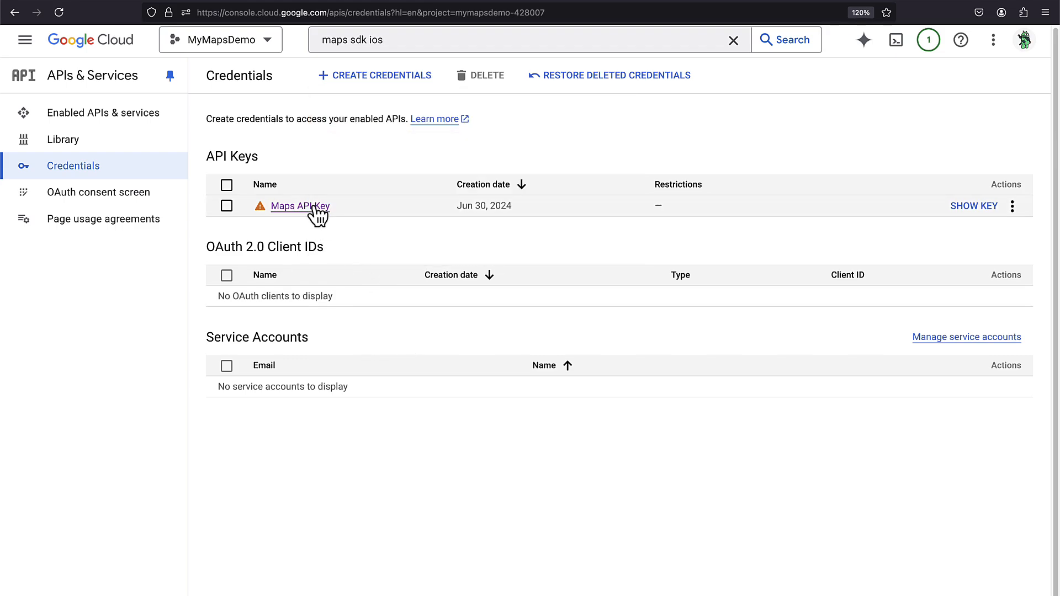
left_click(299, 206)
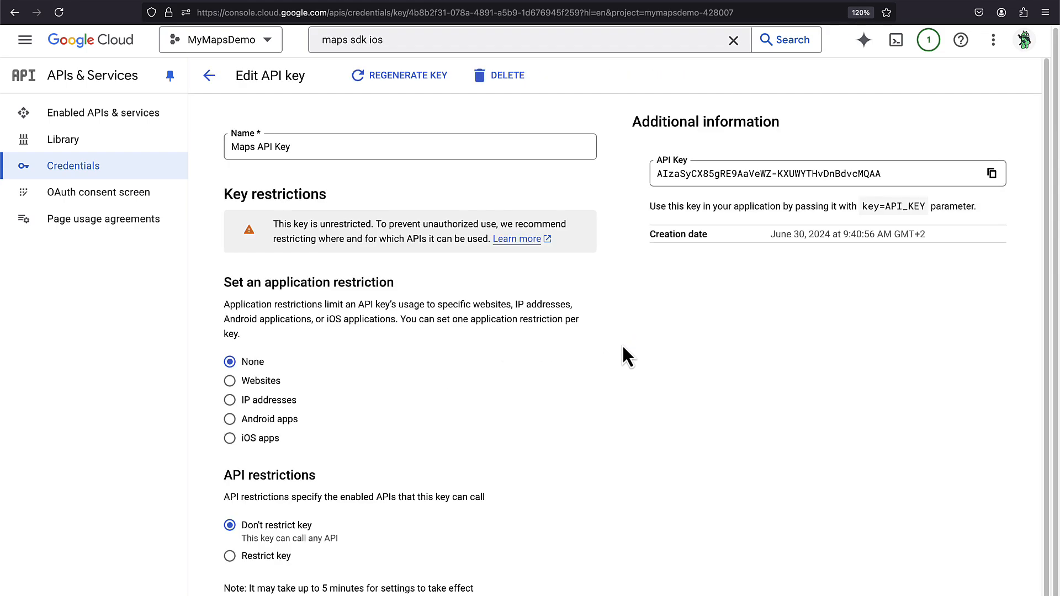
mouse_move(888, 350)
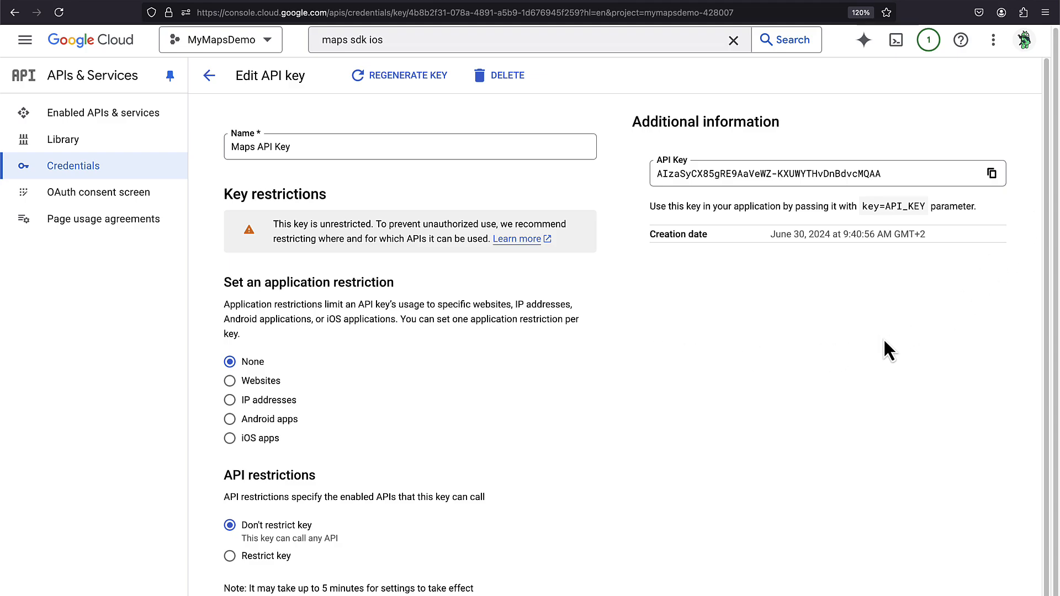
mouse_move(609, 354)
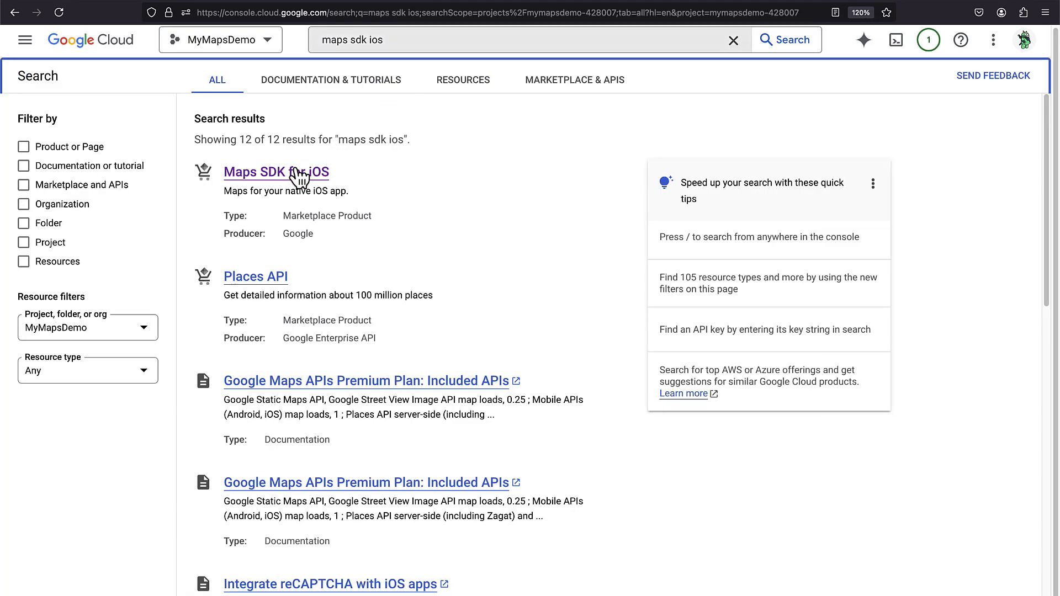
Open the Maps SDK for iOS and Maps SDK for Android search results
left_click(276, 172)
type("android")
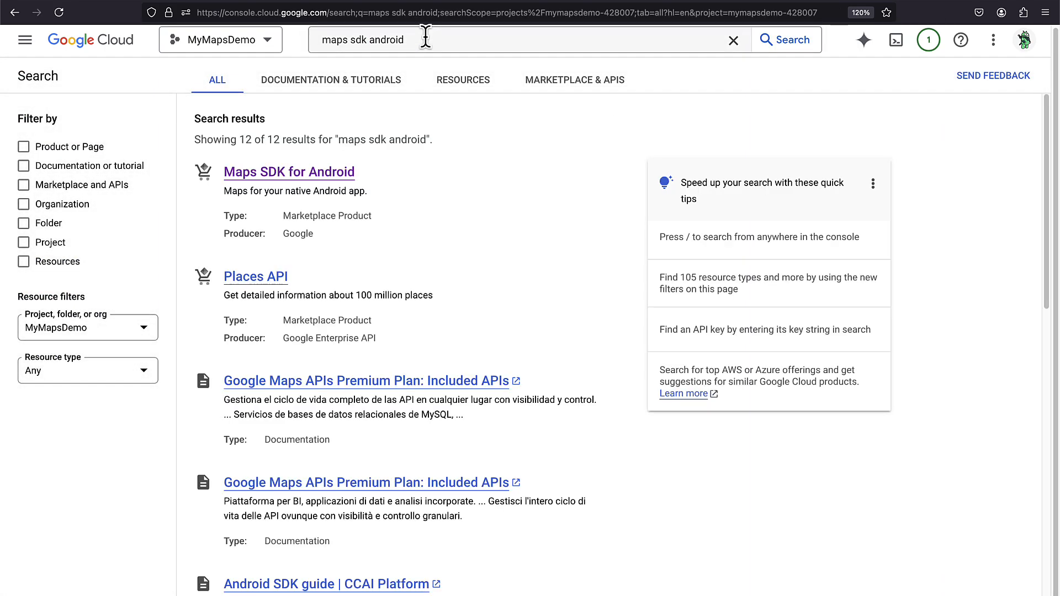
left_click(288, 171)
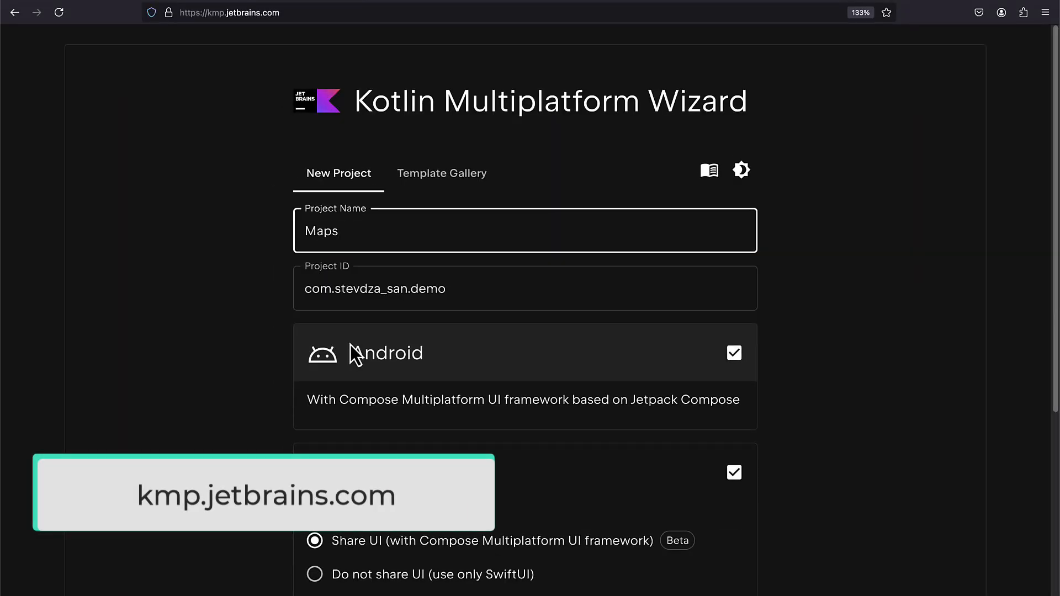
Name the Android and iOS shared-UI wizard project MapsKMP and generate it
type("KMP")
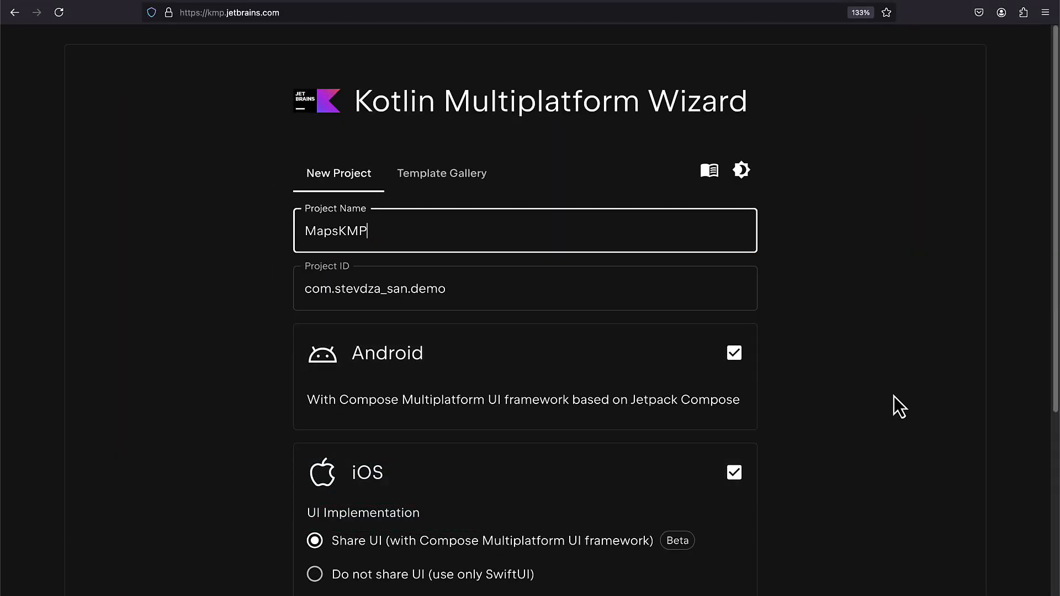
left_click(524, 522)
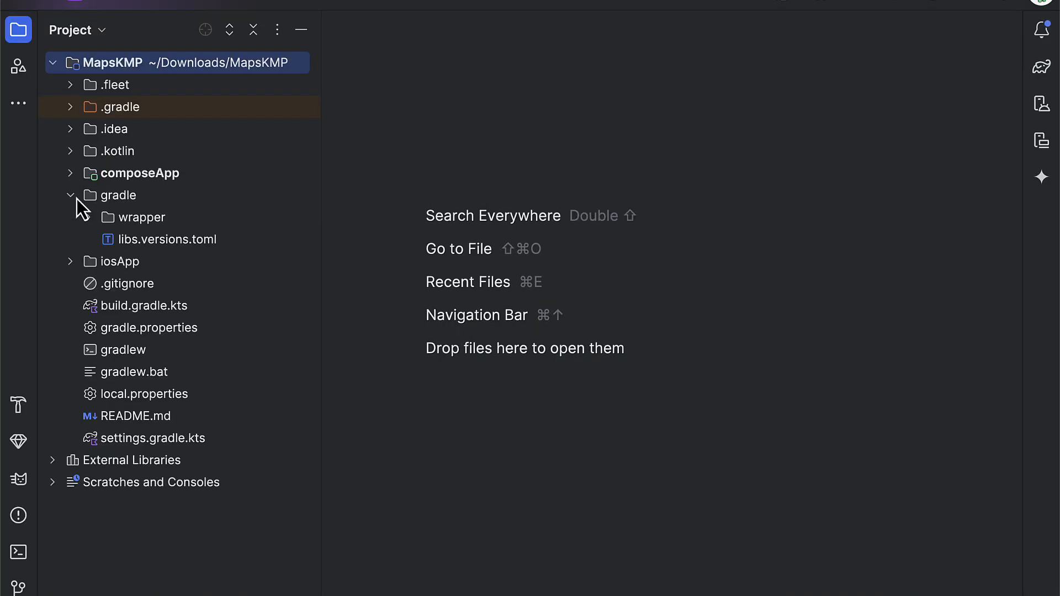
Bump Kotlin to 2.0.21 and add mapsCompose 5.0.4 and pods-google-maps 9.1.1 to libs.versions.toml
double_click(167, 238)
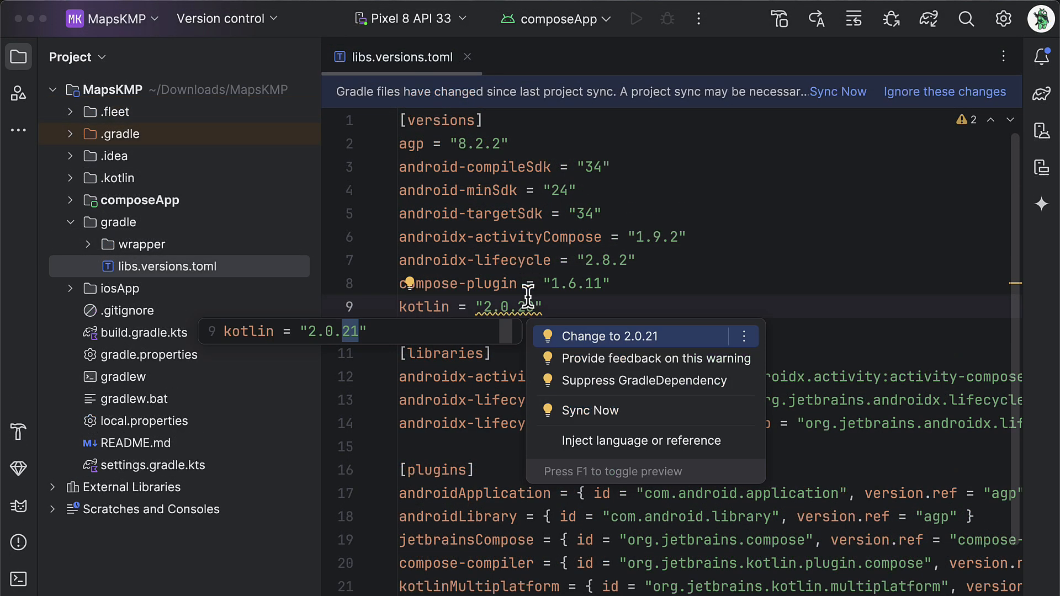
left_click(614, 337)
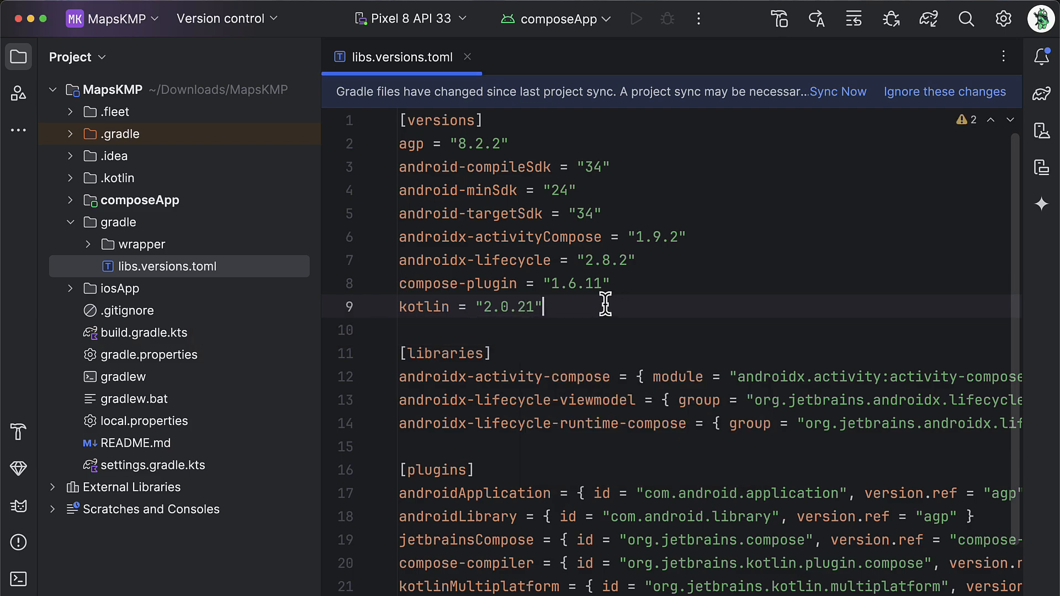
key("enter")
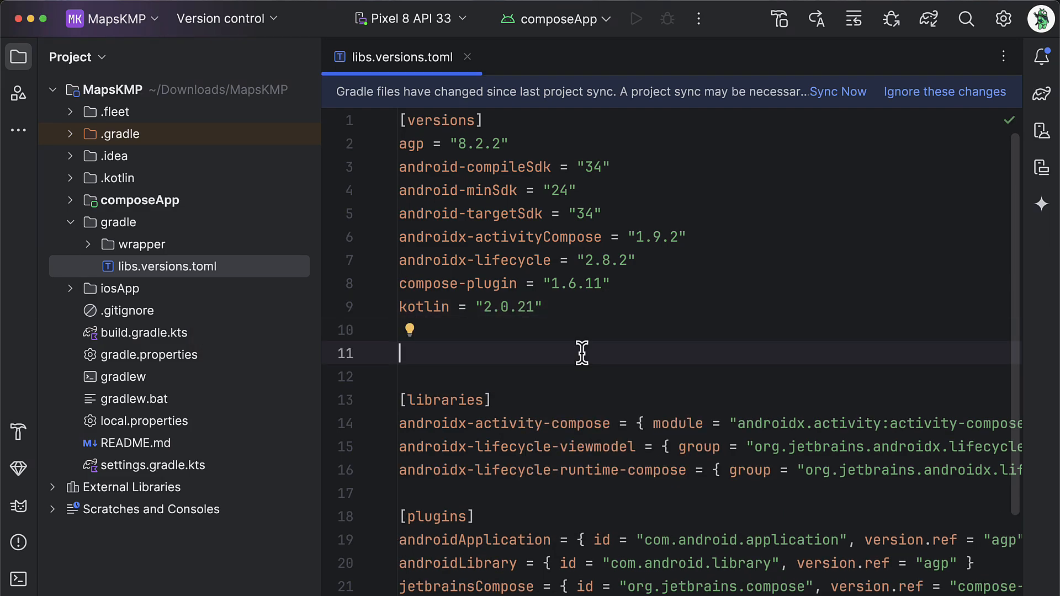
type("mapsCompose = \"5.0.4\"")
left_click(706, 377)
type("playServicesMaps = \"19.0.0")
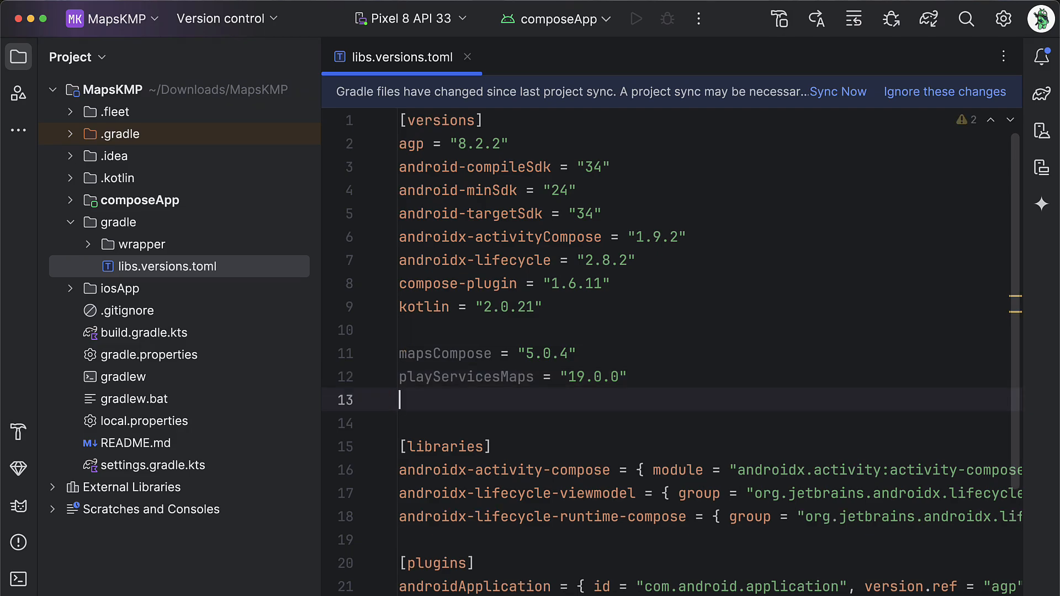
type("pods-google-maps = \"9.1.1\"")
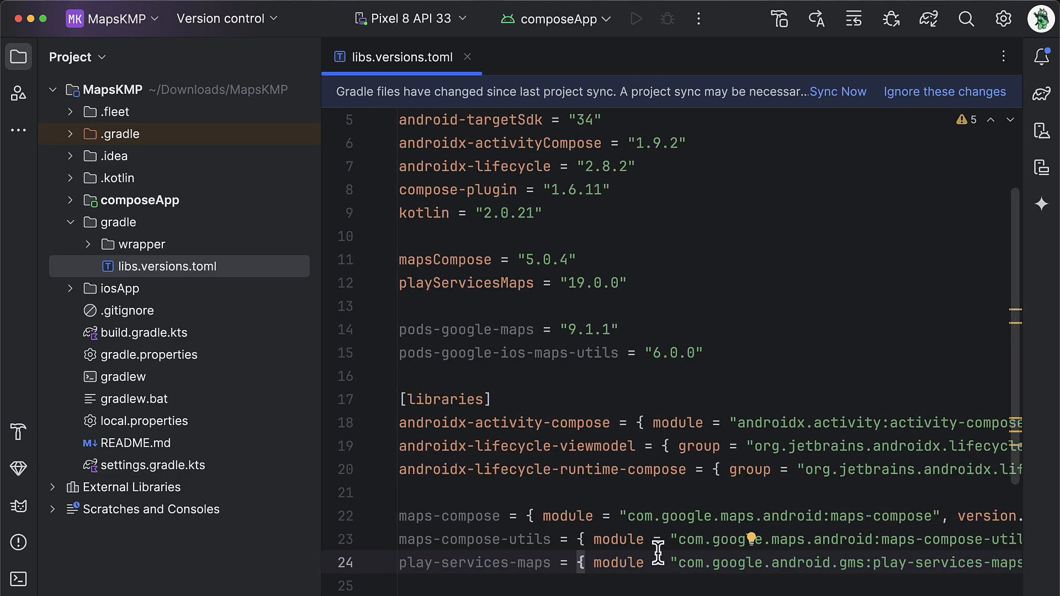
scroll("right", 3)
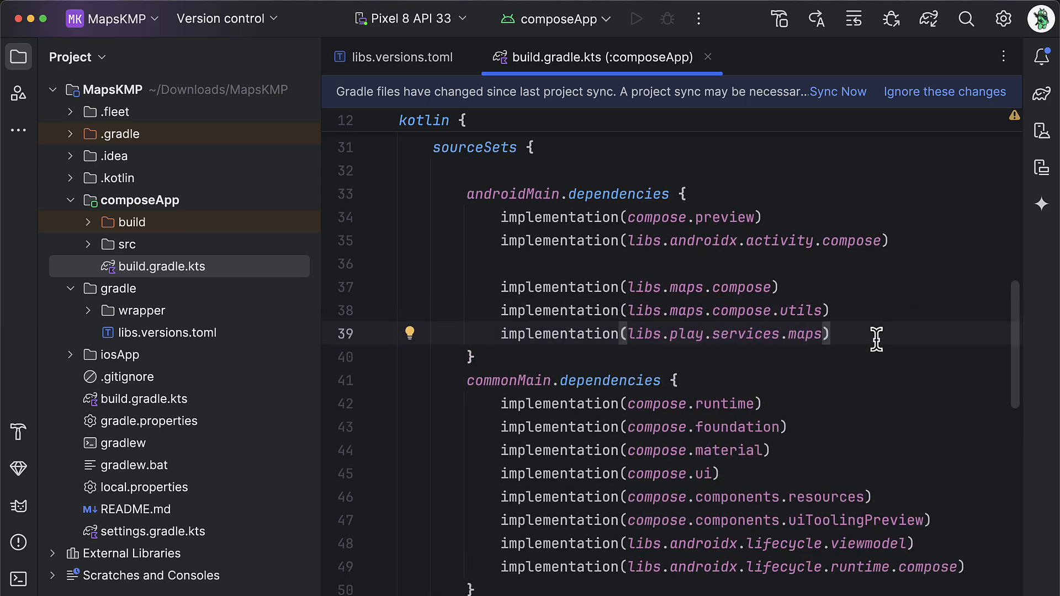
Sync Gradle after adding the maps implementations and switching compose.material to material3
left_click(838, 91)
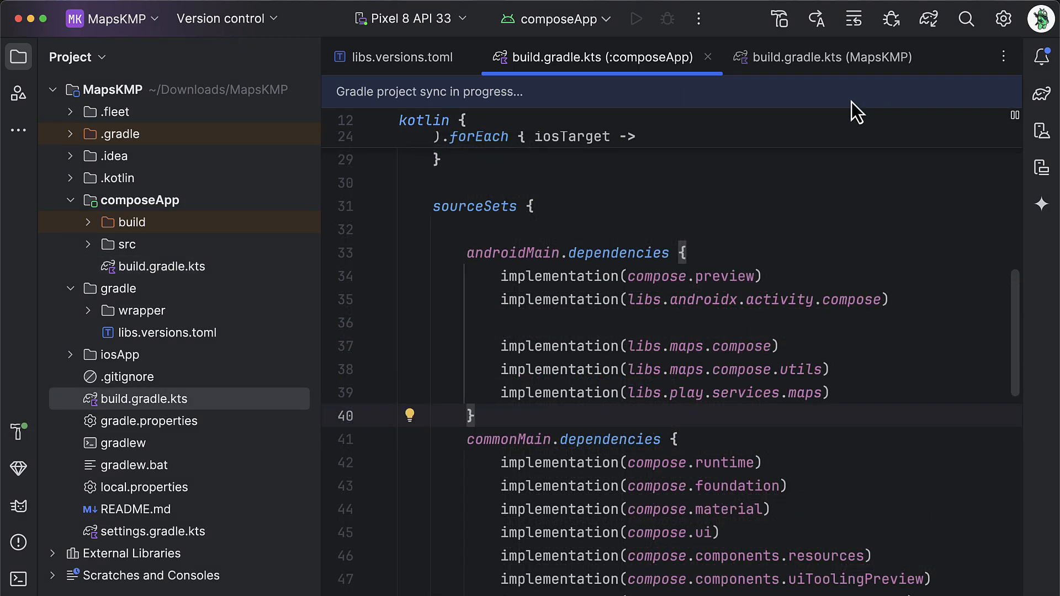
left_click(830, 58)
type("3")
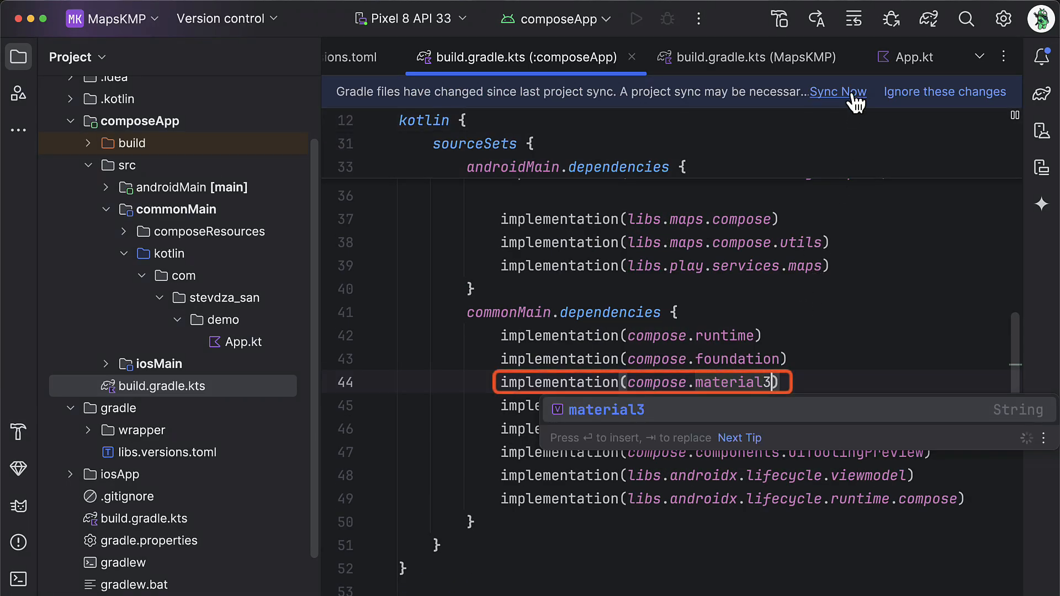
left_click(837, 91)
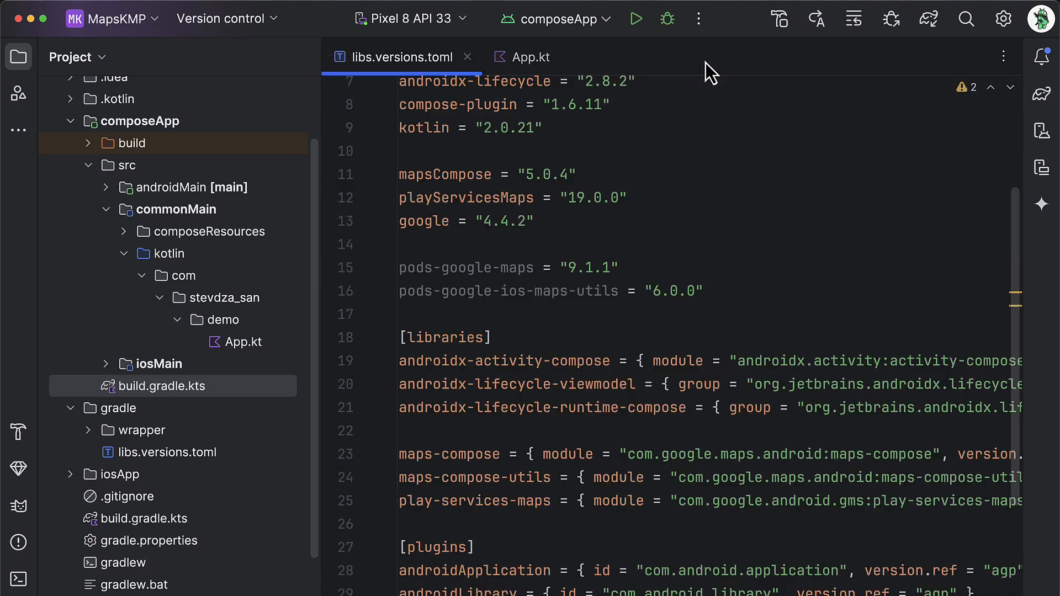
left_click(529, 56)
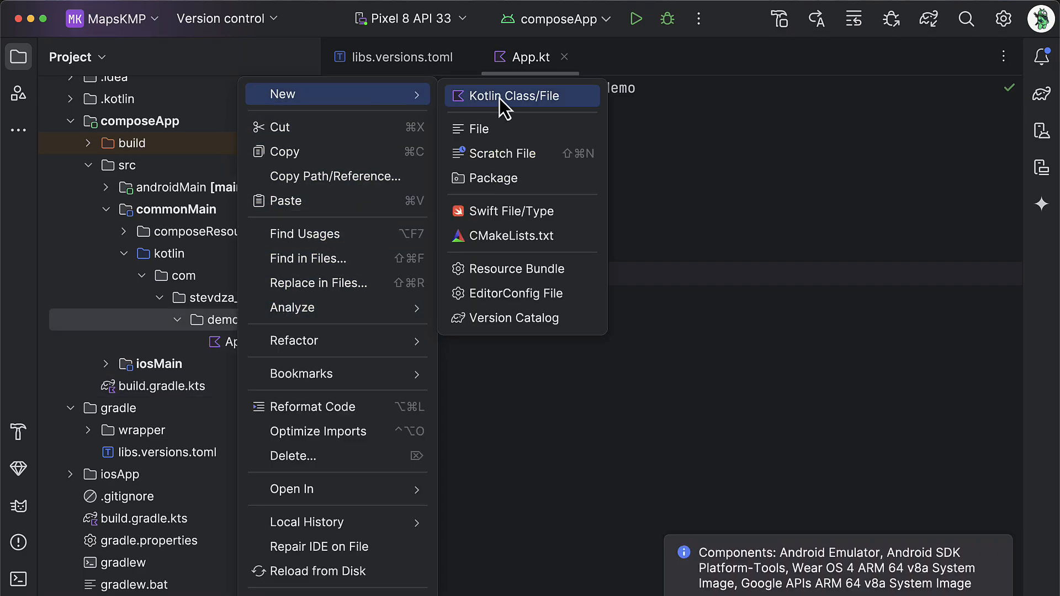
left_click(510, 95)
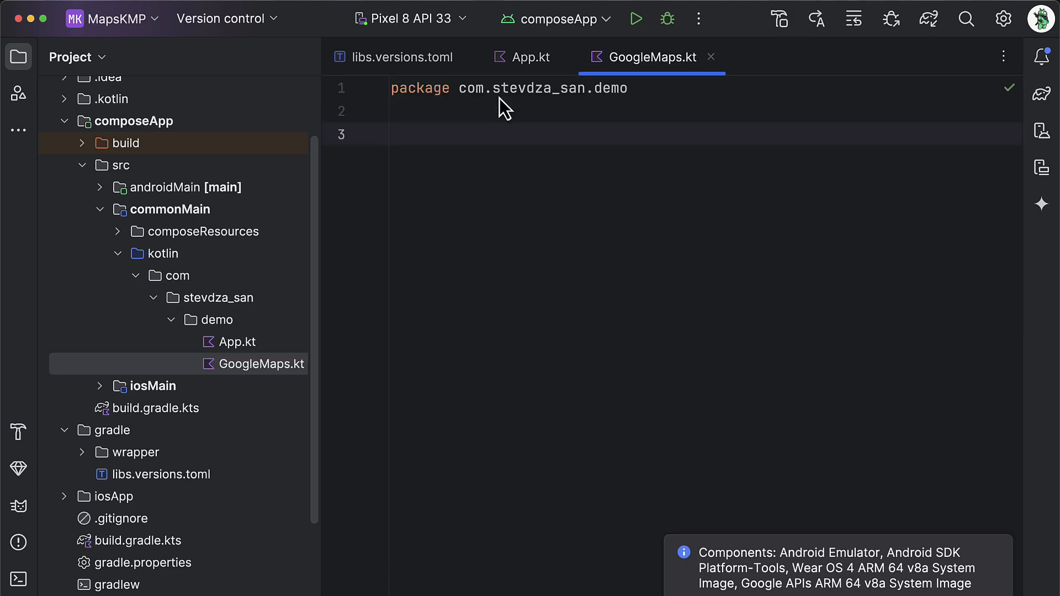
type("expect fun")
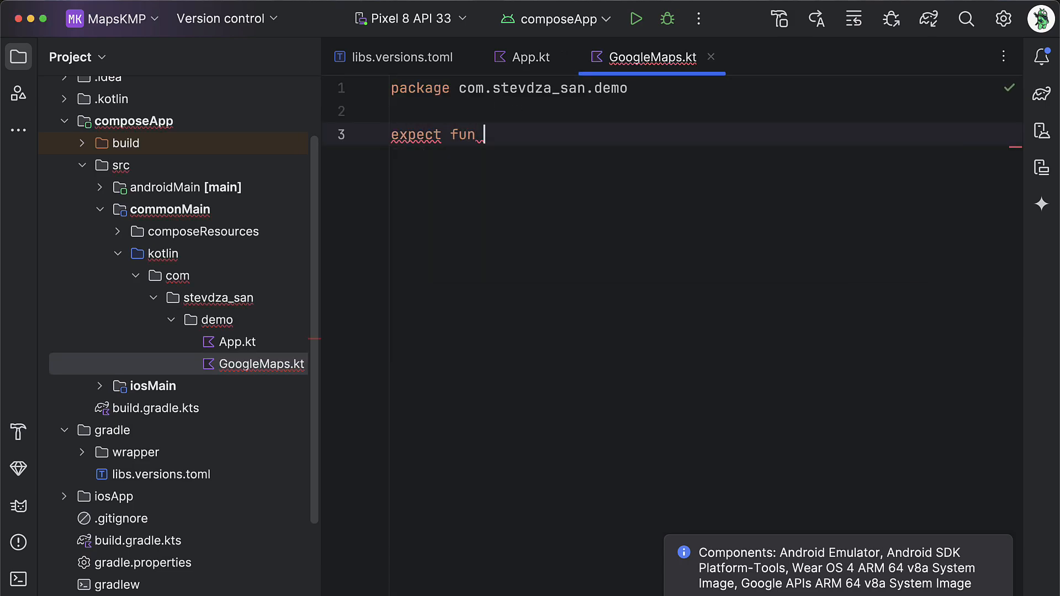
type("GoogleMaps()")
type("@Composable")
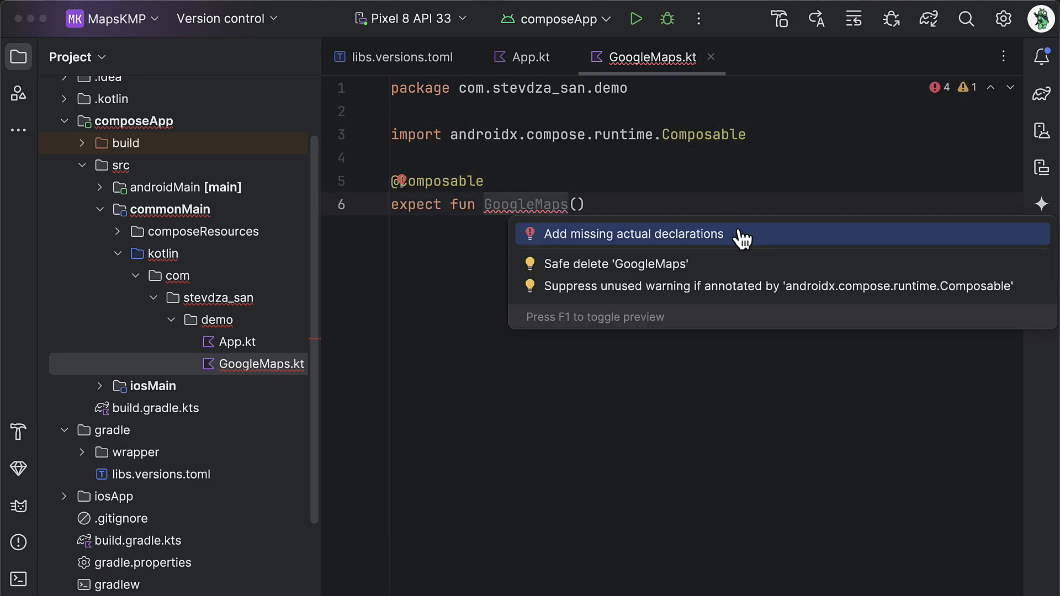
left_click(633, 234)
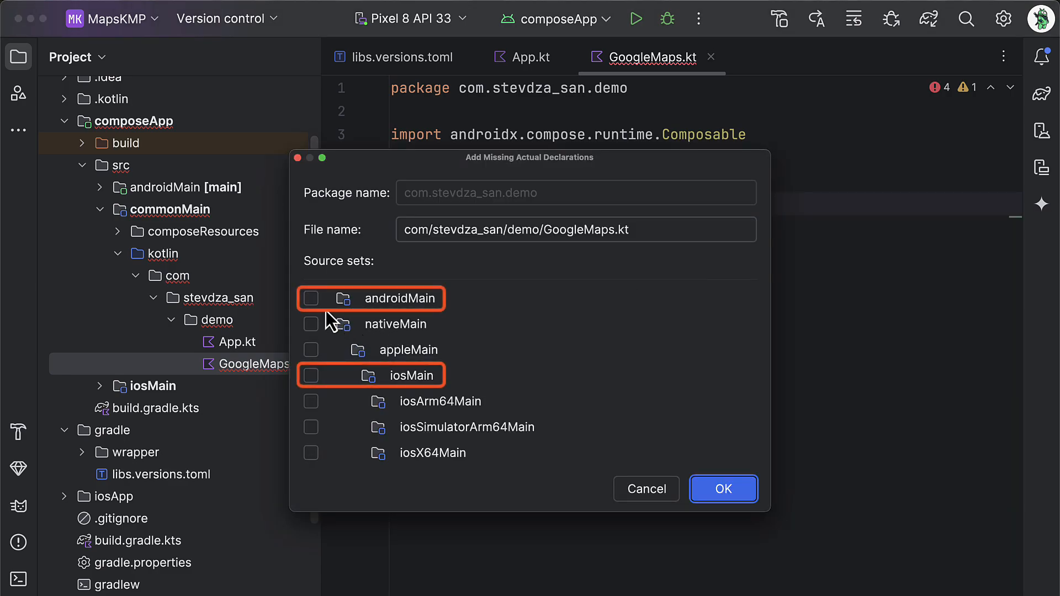
left_click(722, 488)
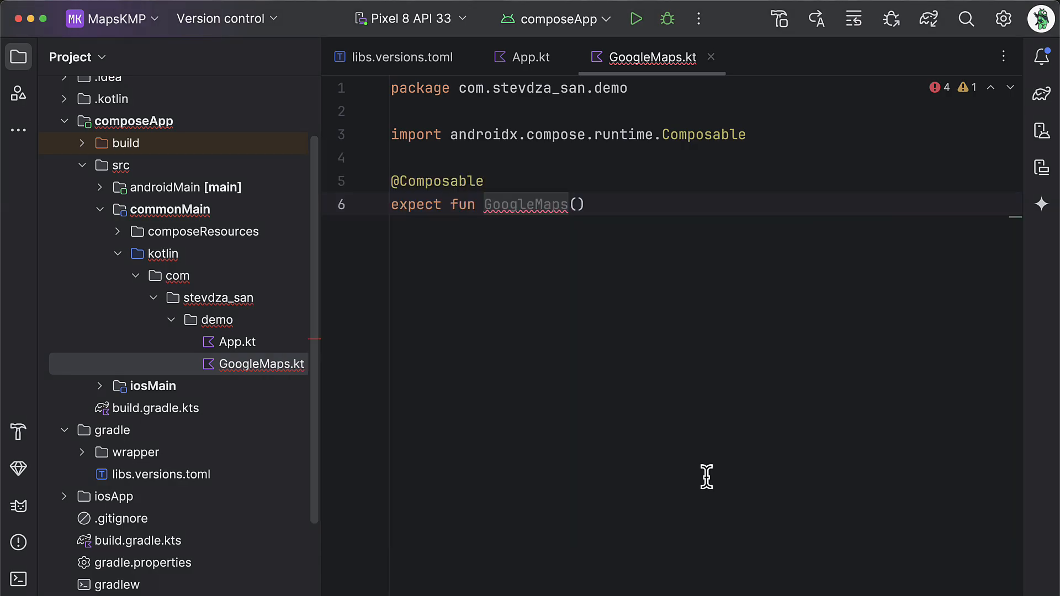
Add Android and iOS GoogleMaps() actuals and call it in a fillMaxSize, systemBarsPadding Box
left_click(877, 57)
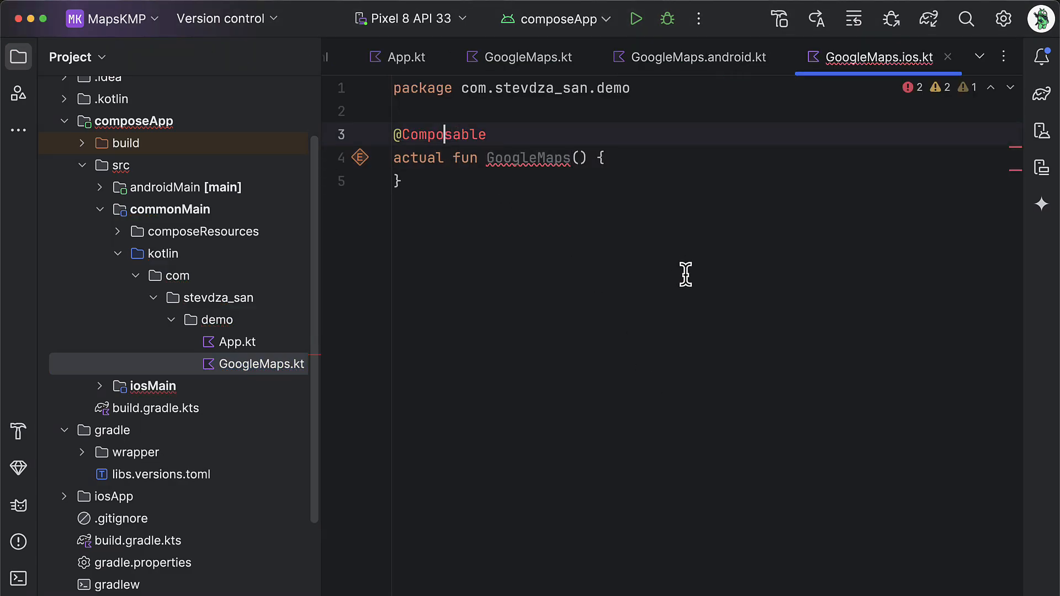
left_click(820, 57)
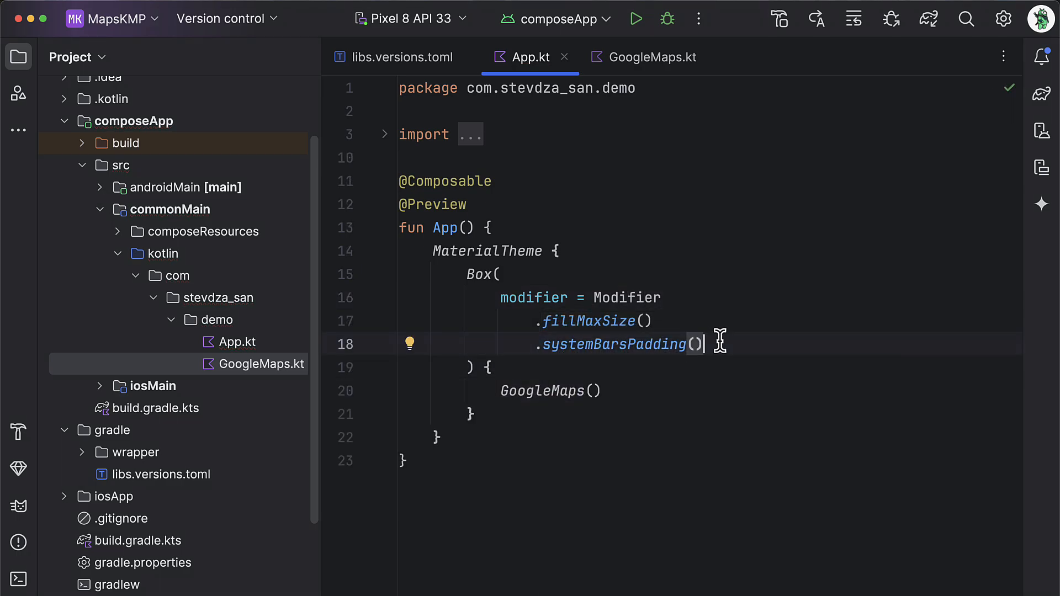
mouse_move(530, 196)
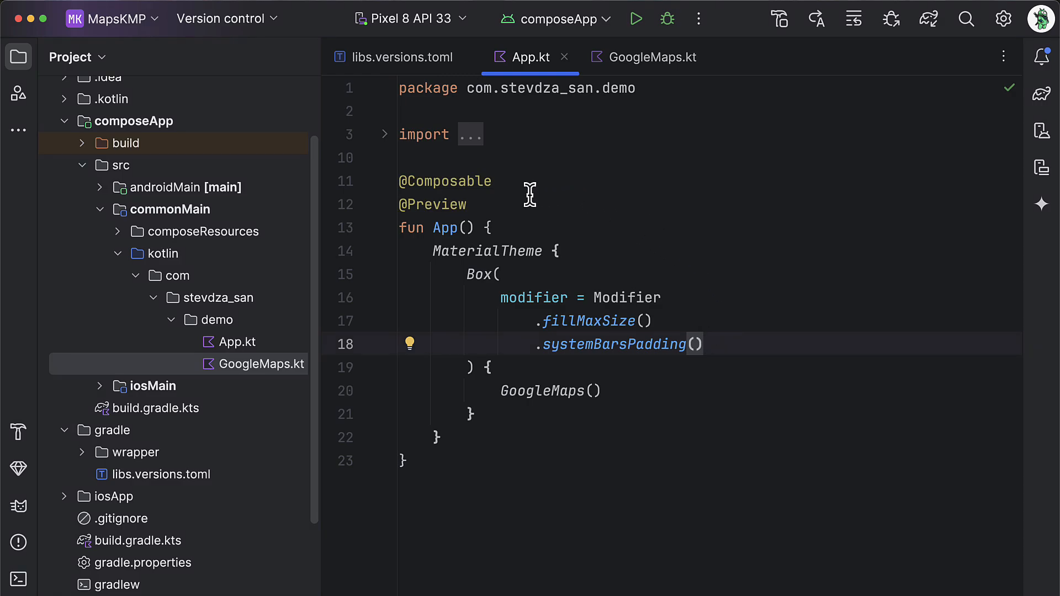
Add geo.API_KEY and gms.version meta-data tags to androidMain's AndroidManifest.xml
left_click(100, 188)
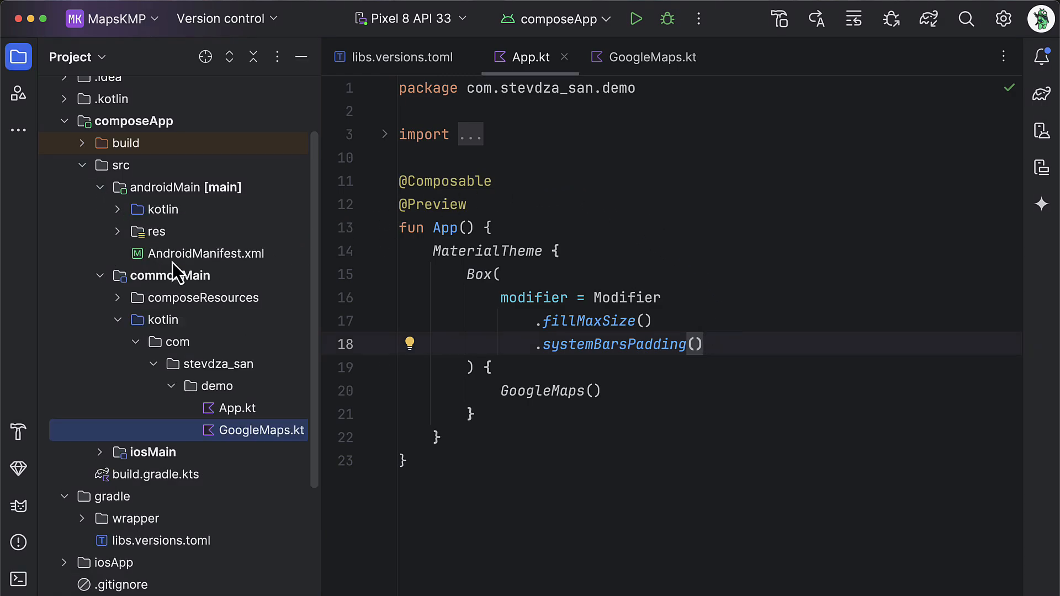
left_click(206, 253)
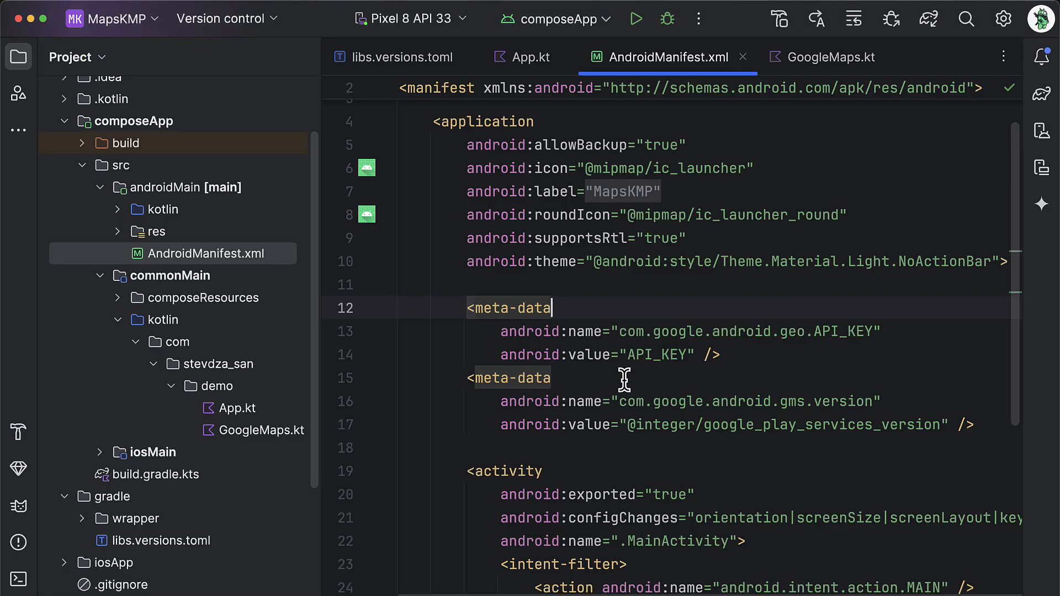
Paste the real Maps API key into the manifest, then add pod versions and the cocoapods plugin to the catalog
double_click(656, 355)
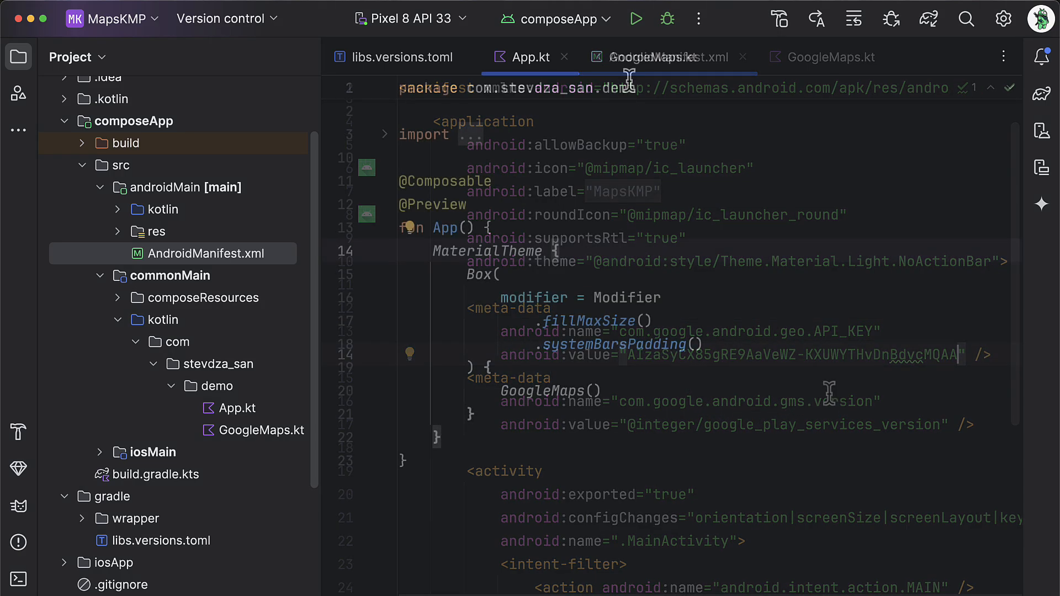
left_click(744, 57)
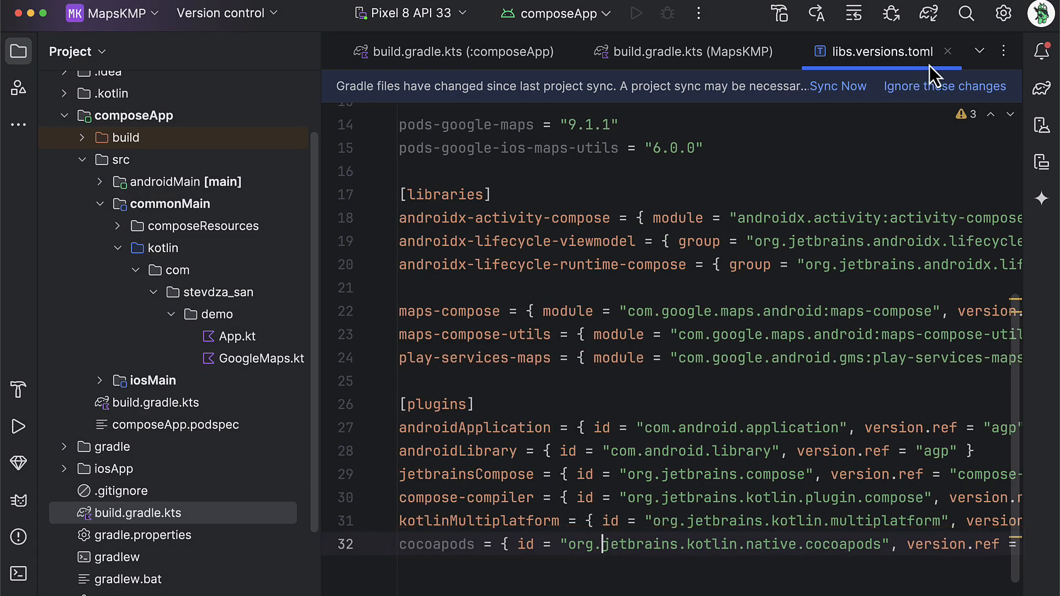
Add alias(libs.plugins.cocoapods) to the root build script (apply false) and composeApp's plugins
left_click(847, 51)
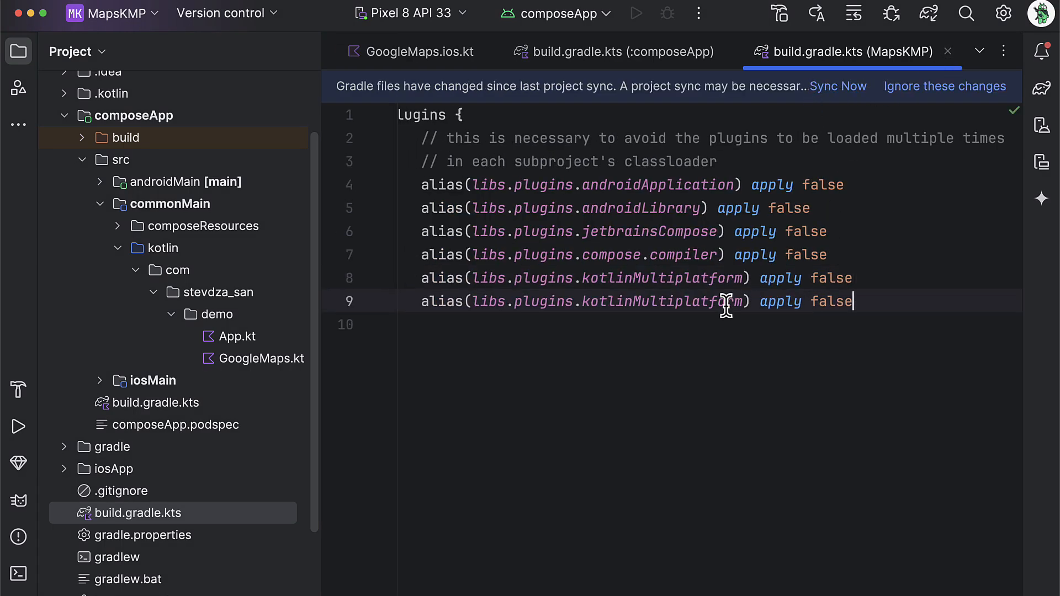
type("cocoapods")
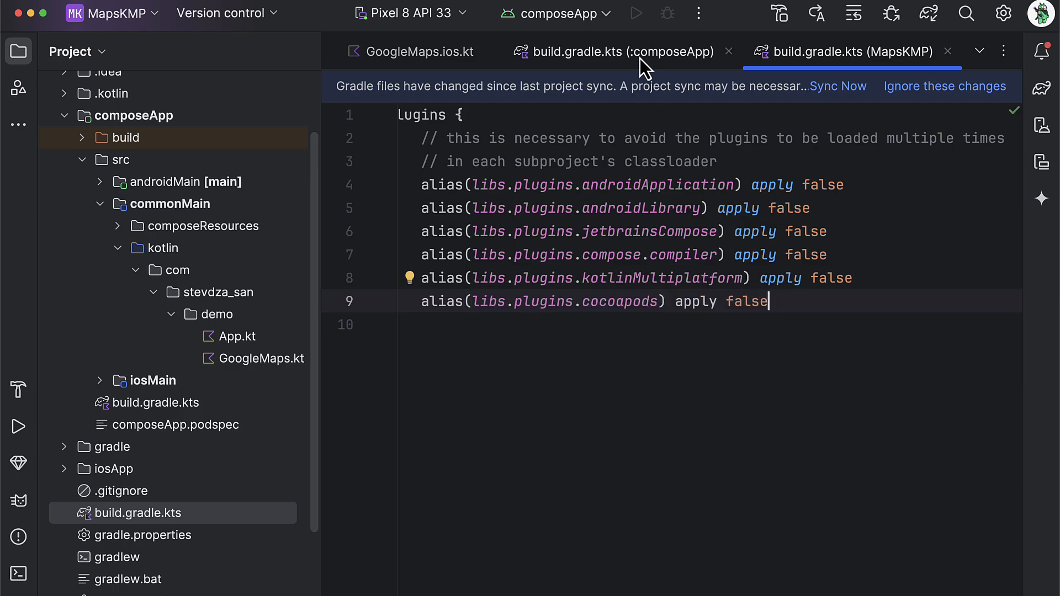
left_click(612, 52)
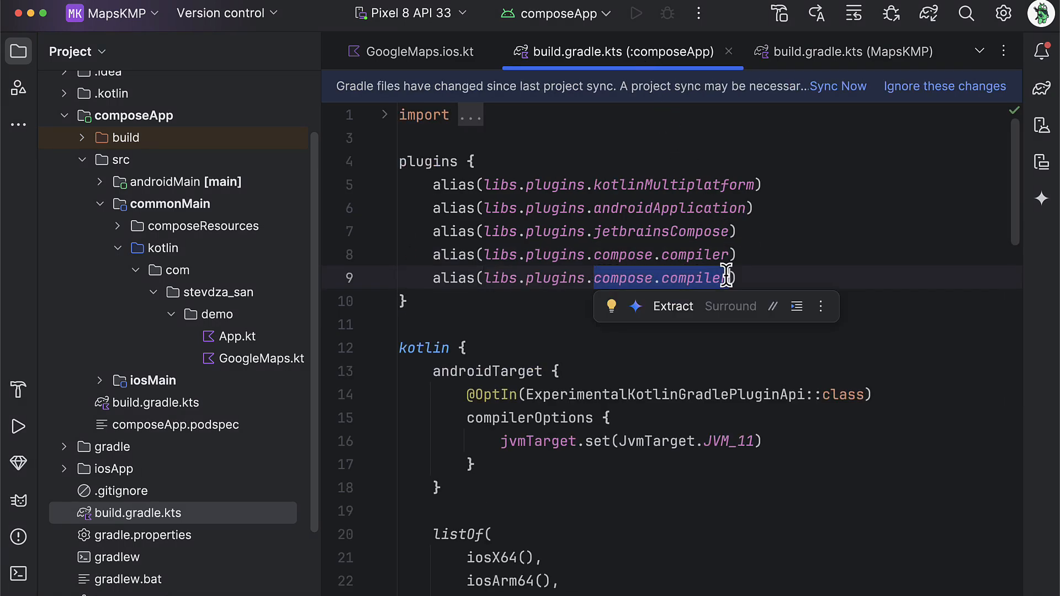
type("cocoapods")
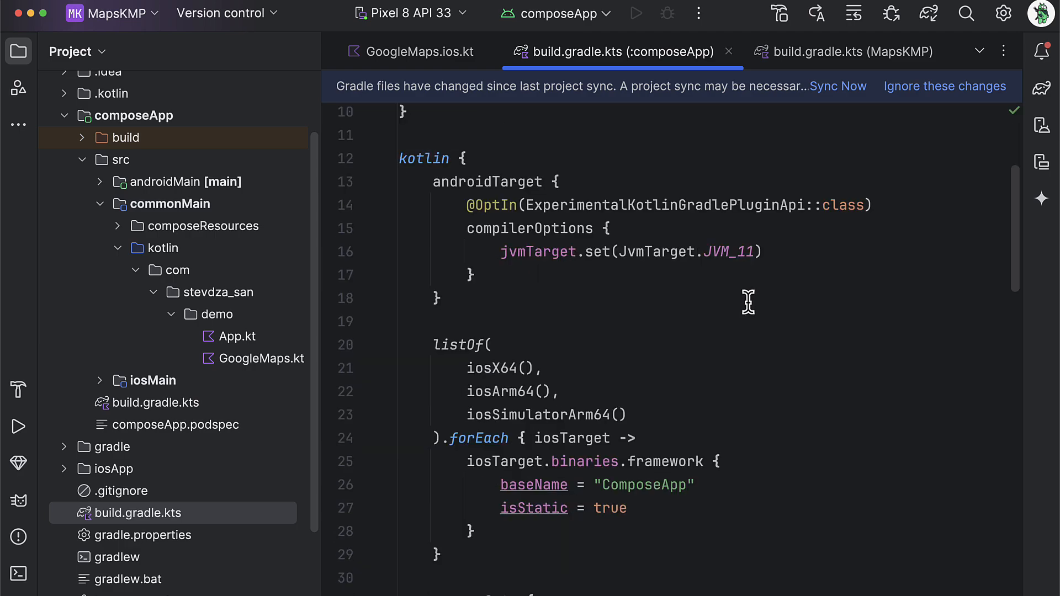
Add cocoapods { version = "1.0" } inside kotlin in composeApp's build script and open the Terminal
scroll("down", 3)
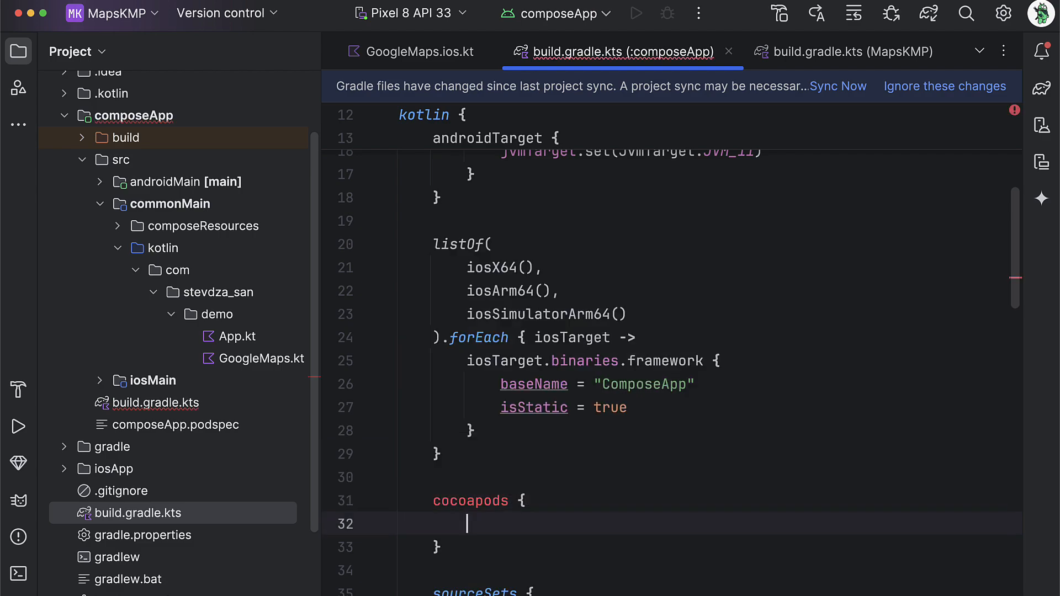
type("version =")
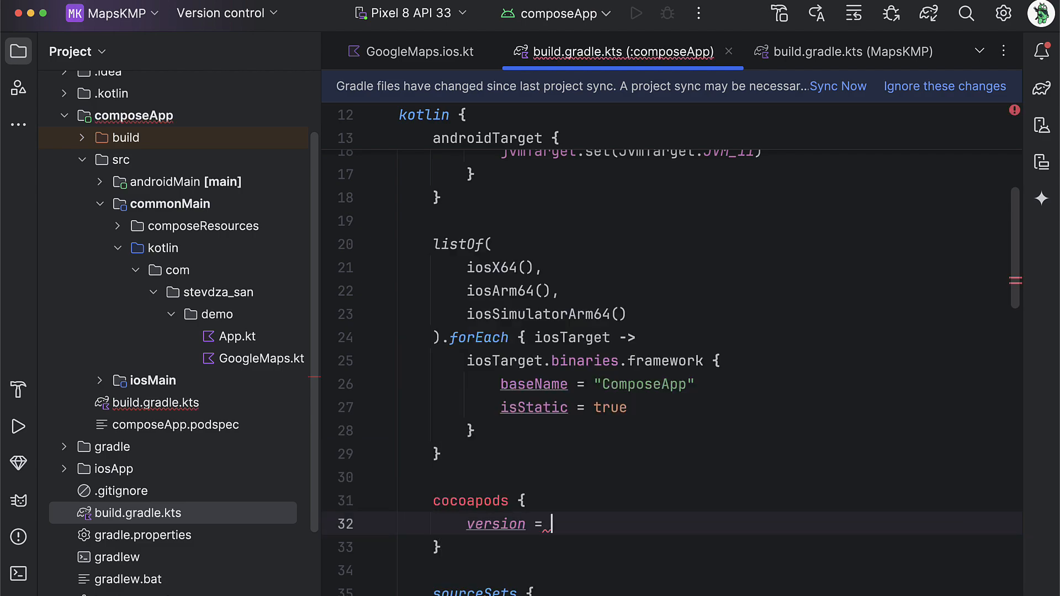
type("\"1.0\"")
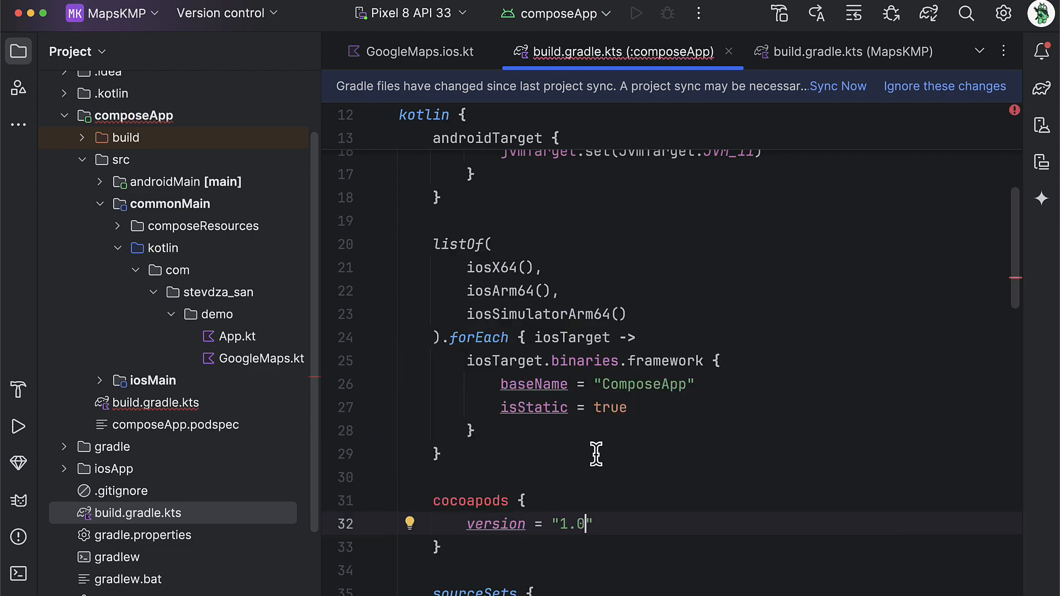
left_click(838, 86)
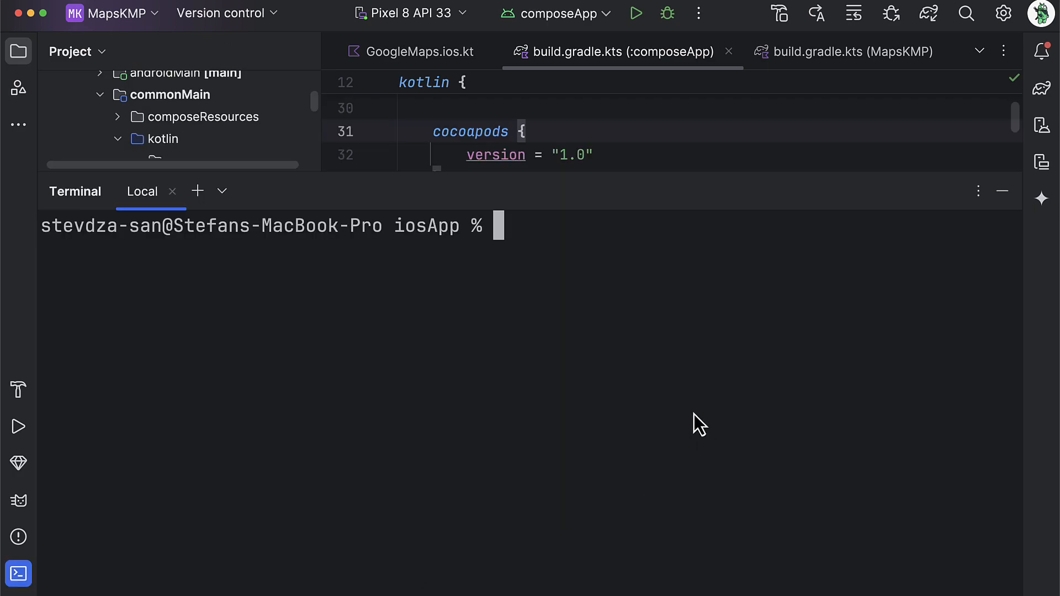
Run gem install cocoapods and then pod init in the iosApp terminal
type("gem install c")
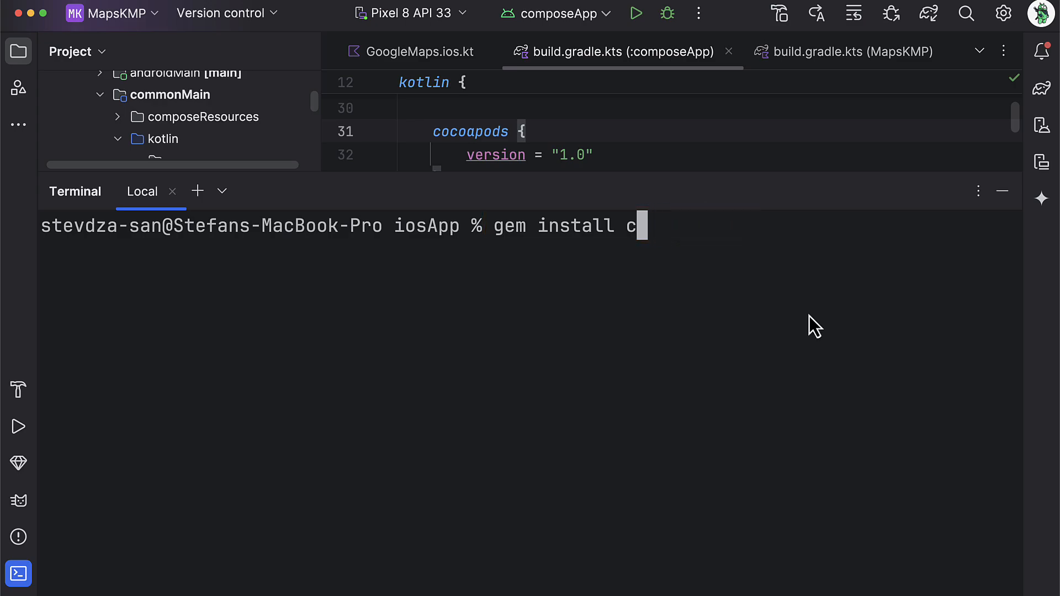
type("pod")
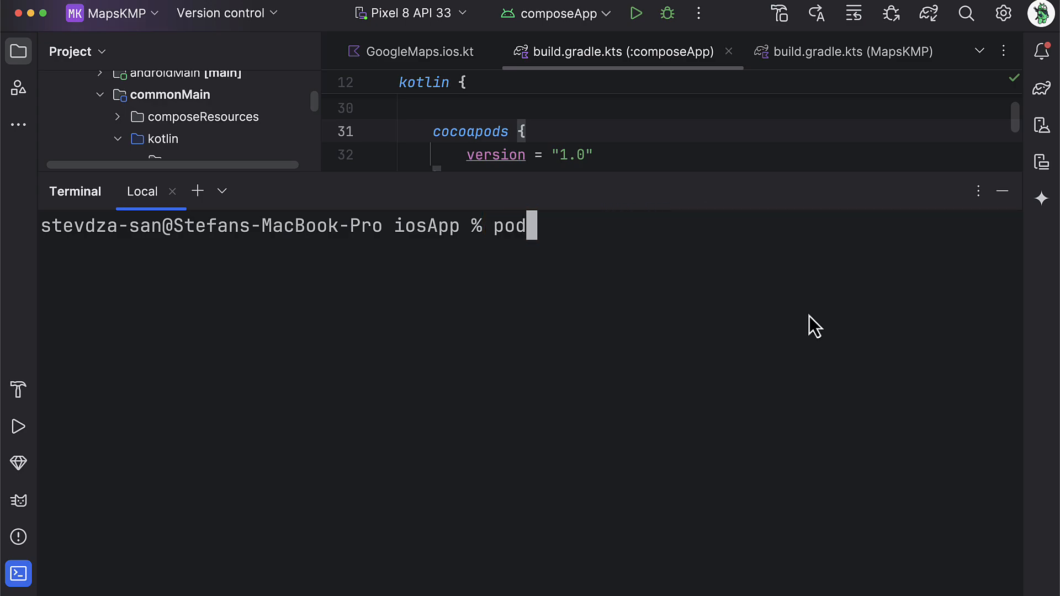
type("init")
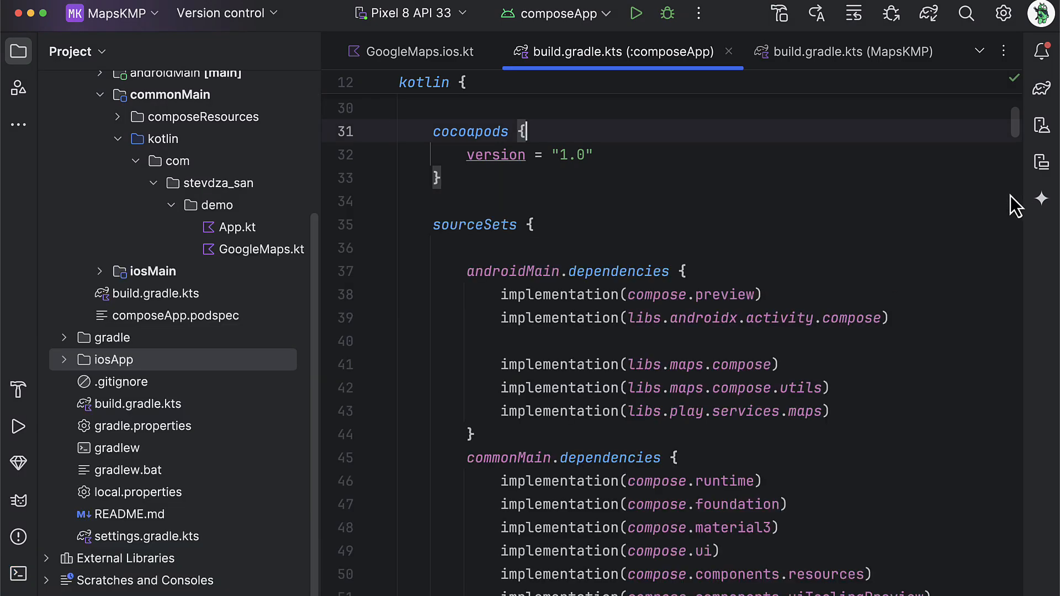
Set the Podfile platform to iOS '15.4' and add composeApp, GoogleMaps 9.1.1, Google-Maps-iOS-Utils 6.0.0 pods
left_click(64, 358)
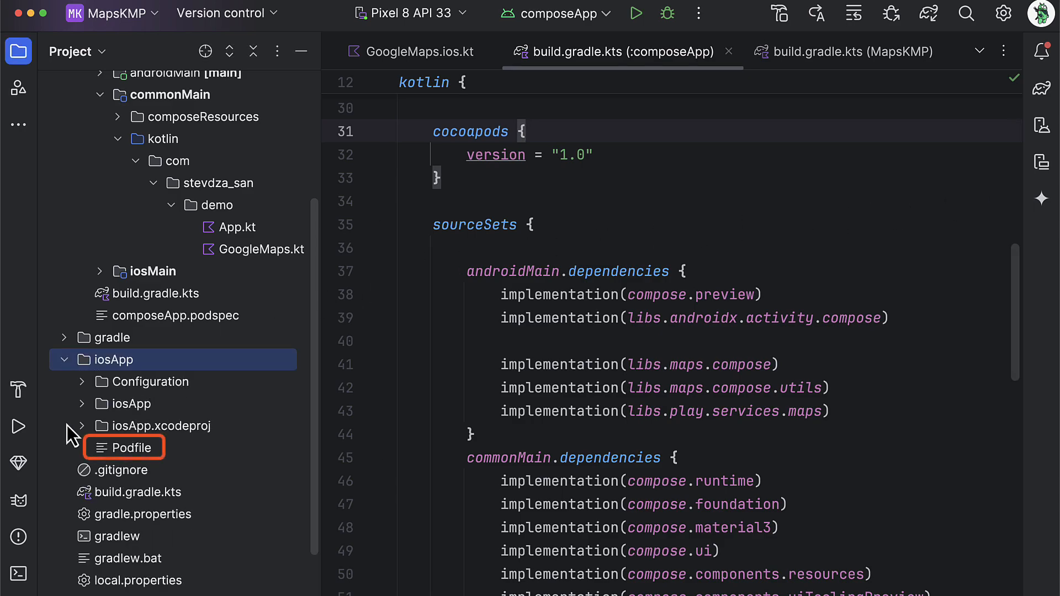
double_click(128, 448)
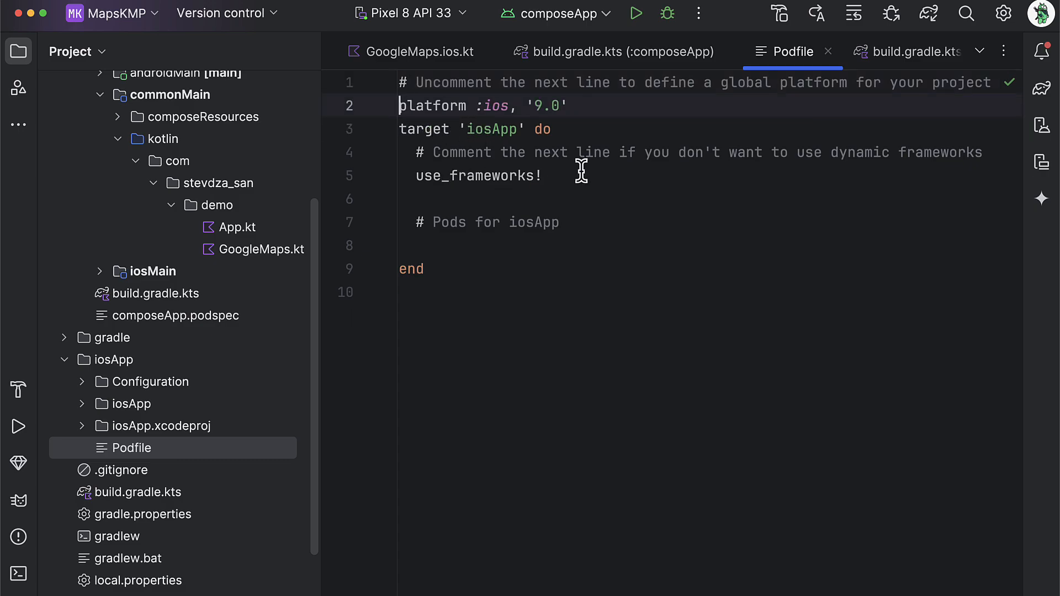
left_click(536, 105)
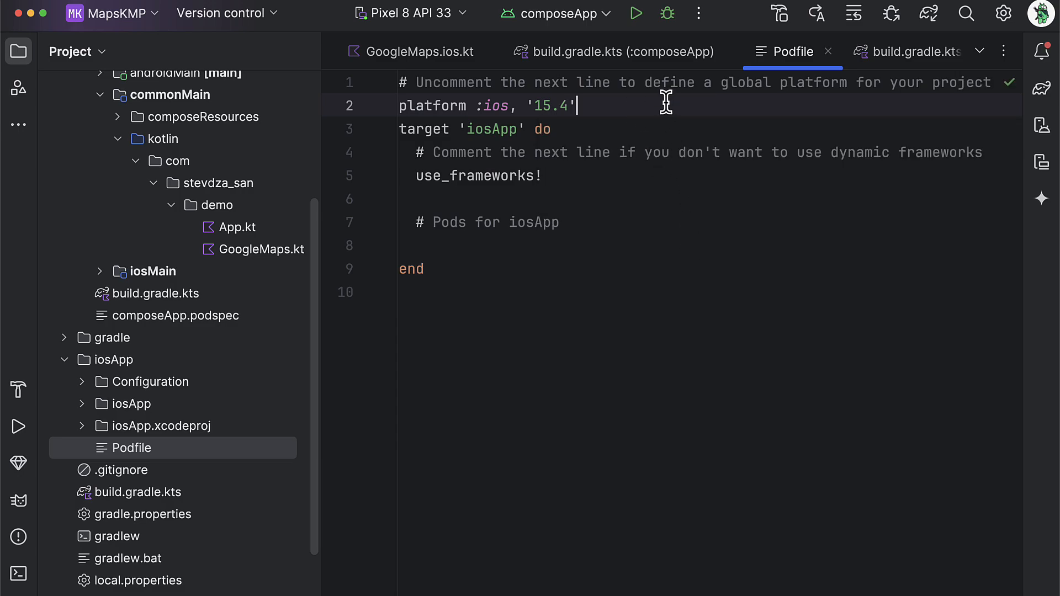
mouse_move(639, 223)
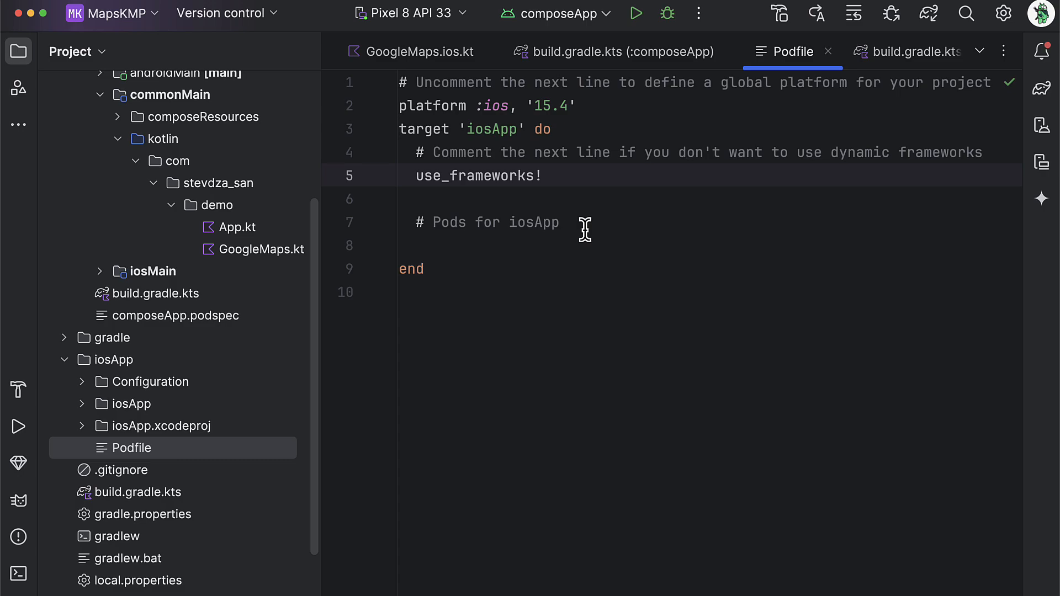
type("pod 'composeApp', :path => '../composeApp'")
type("pod 'GoogleMaps', '9.1.1'")
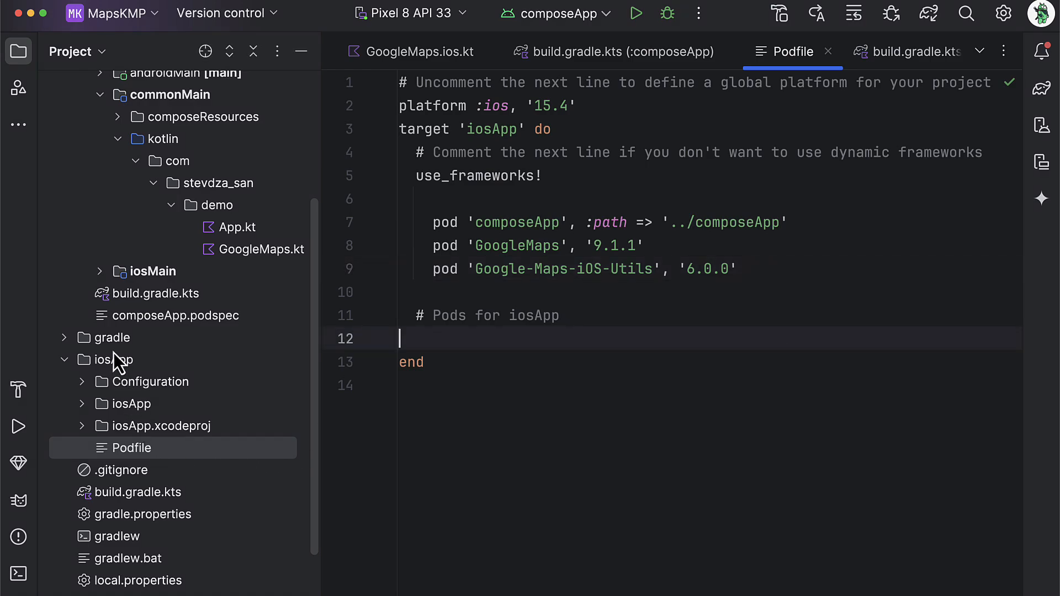
Open a terminal in iosApp and run pod install, which fails on missing homepage/summary
left_click(113, 359)
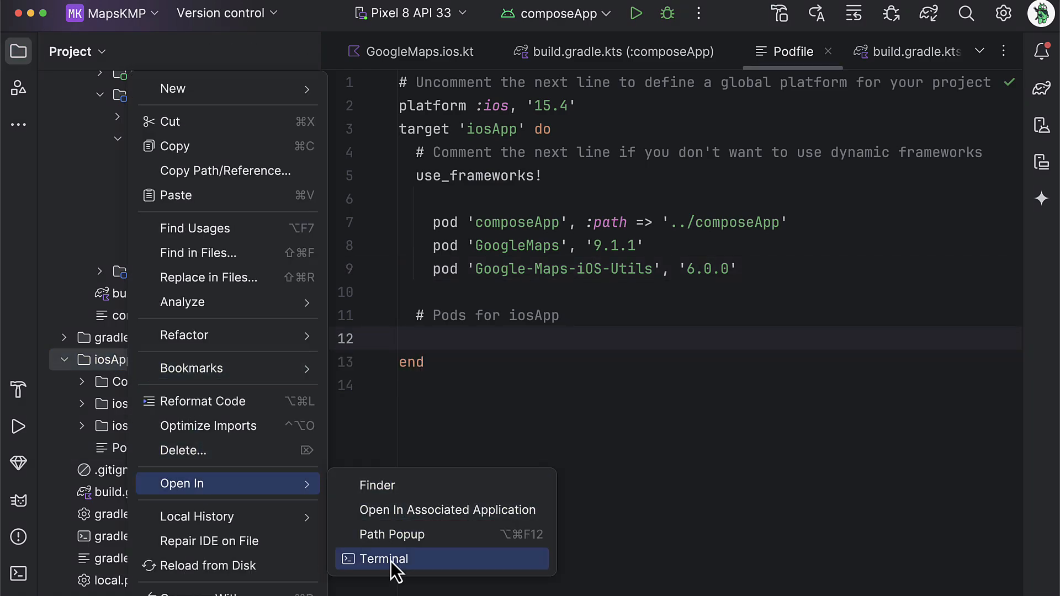
left_click(385, 558)
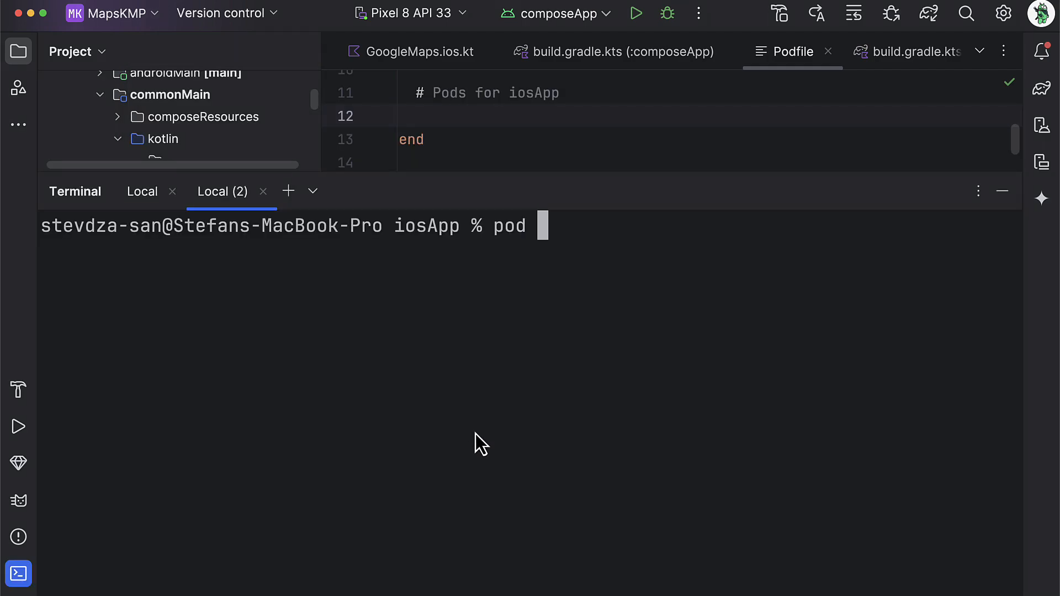
type("install")
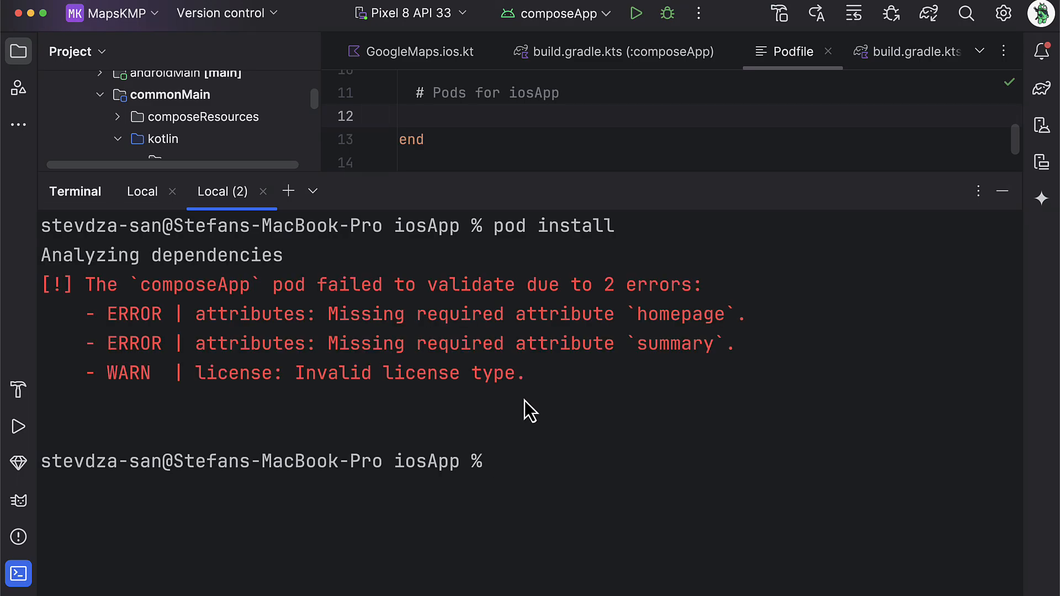
mouse_move(619, 408)
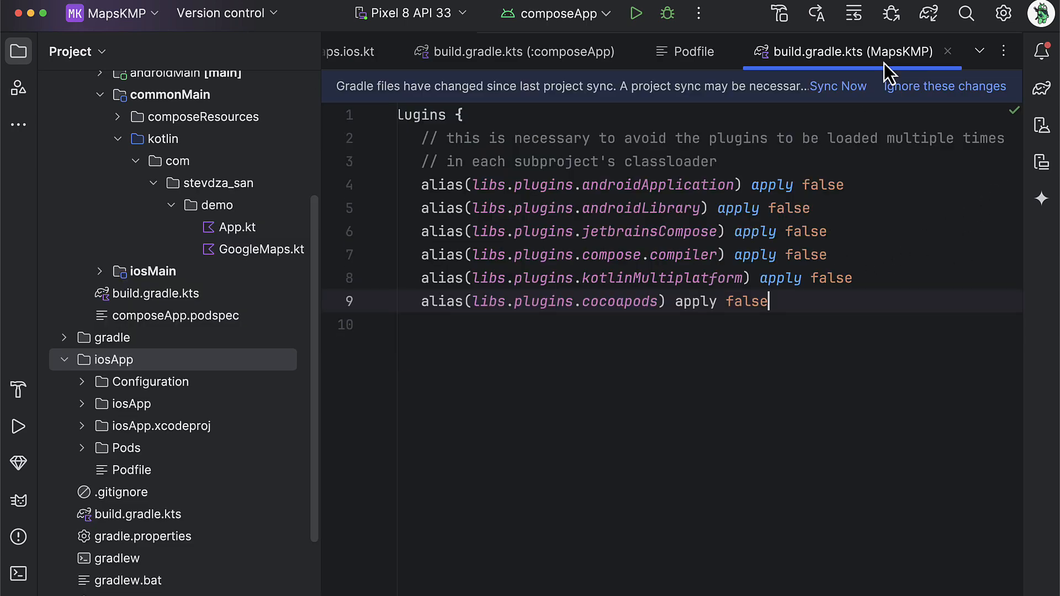
Close the root build script and switch to composeApp's build.gradle.kts to extend the cocoapods block
left_click(879, 52)
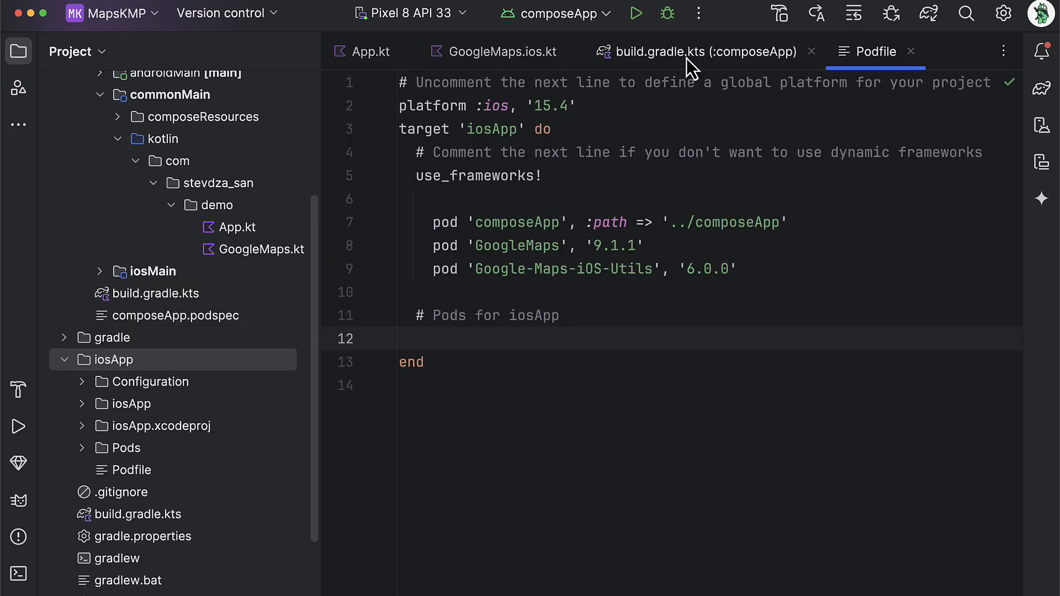
left_click(696, 51)
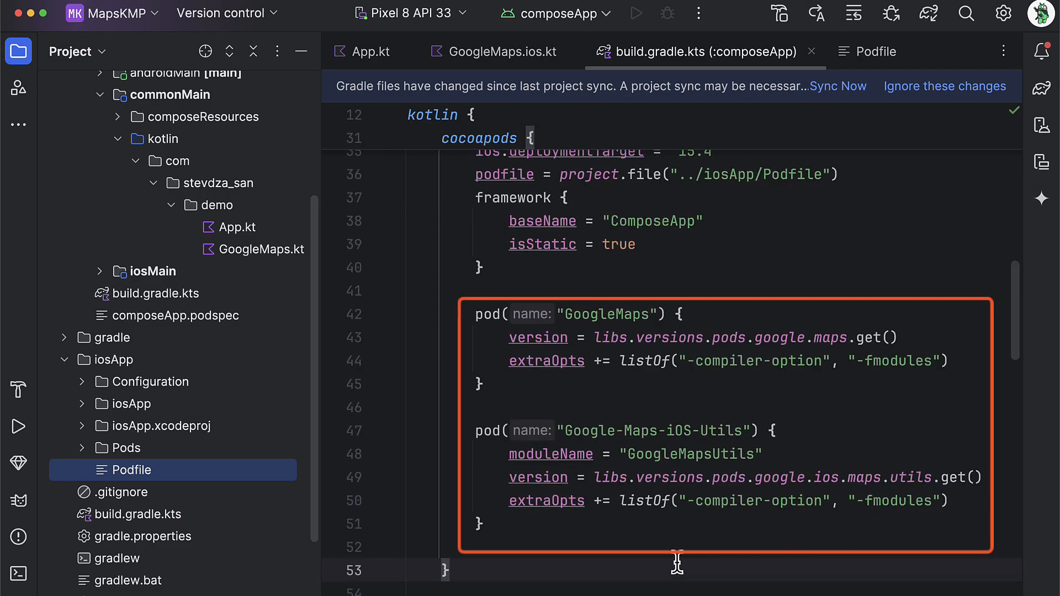
mouse_move(602, 418)
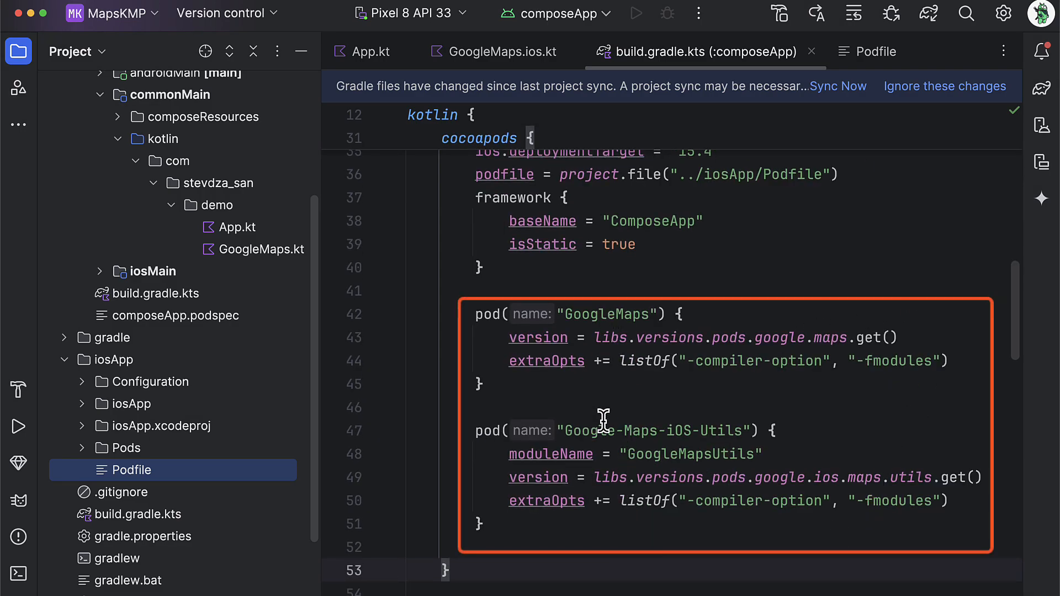
mouse_move(598, 427)
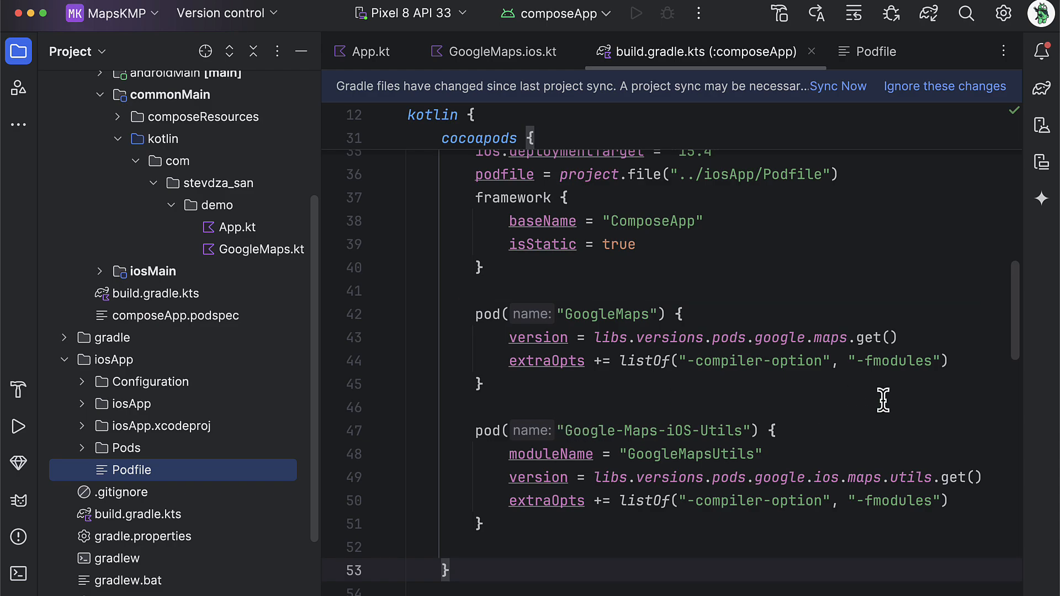
mouse_move(852, 478)
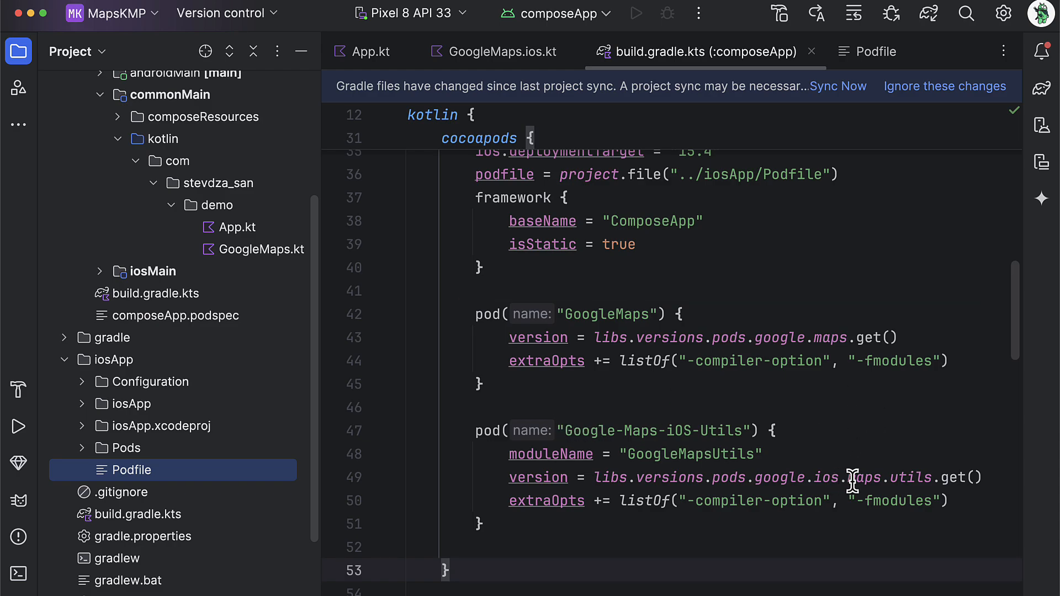
mouse_move(853, 473)
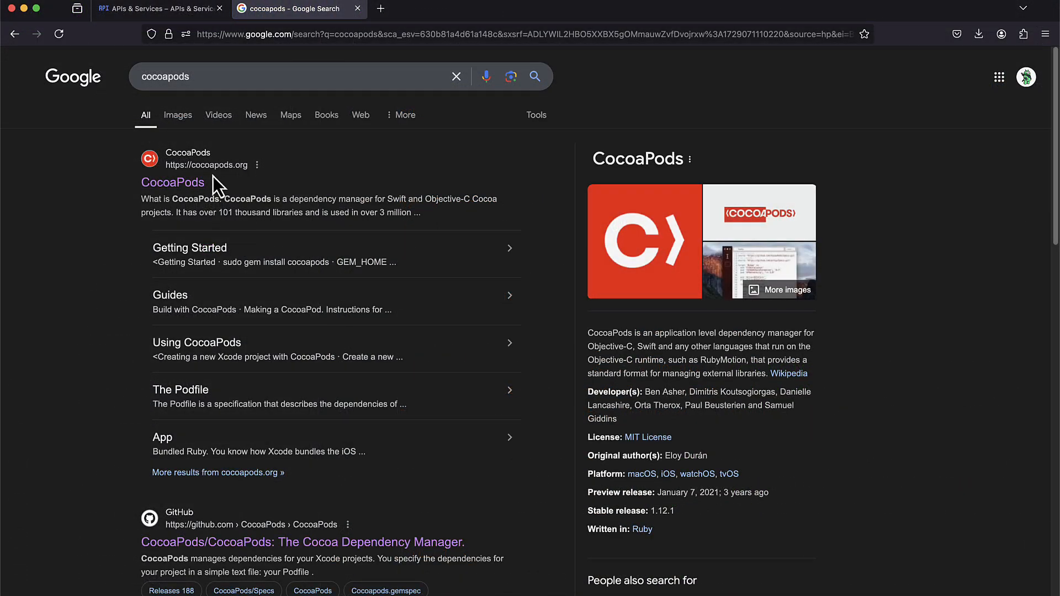
Search cocoapods.org for GoogleMaps and copy the pod's current version number
left_click(172, 181)
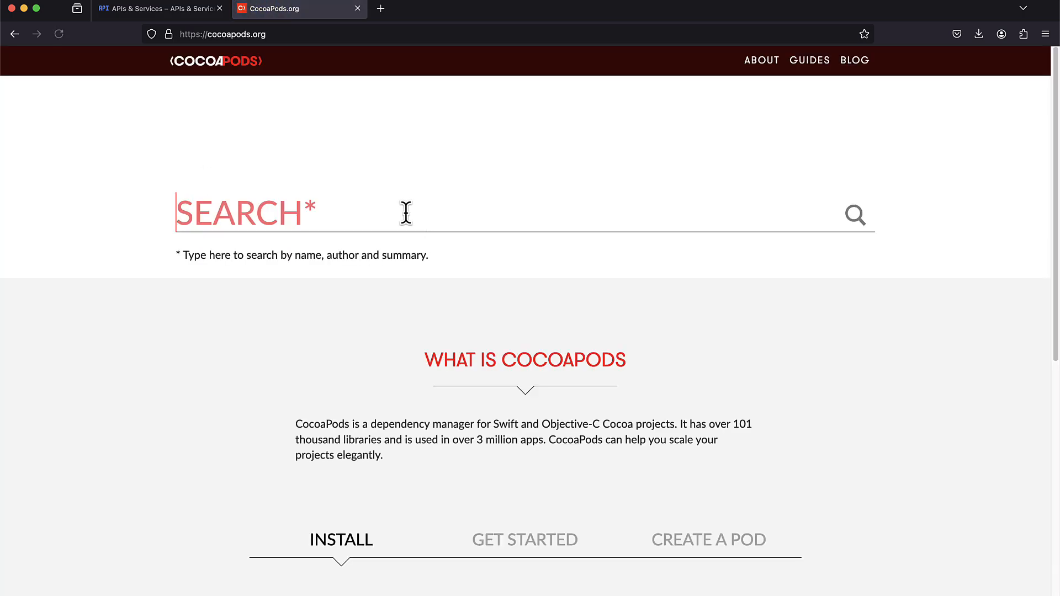
type("GoogleMaps")
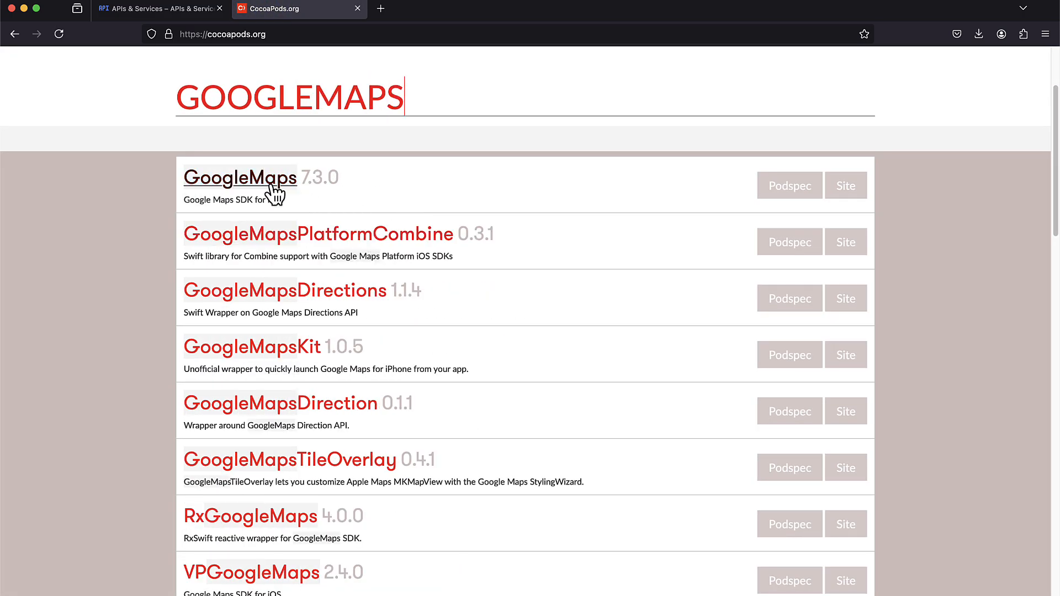
left_click(239, 178)
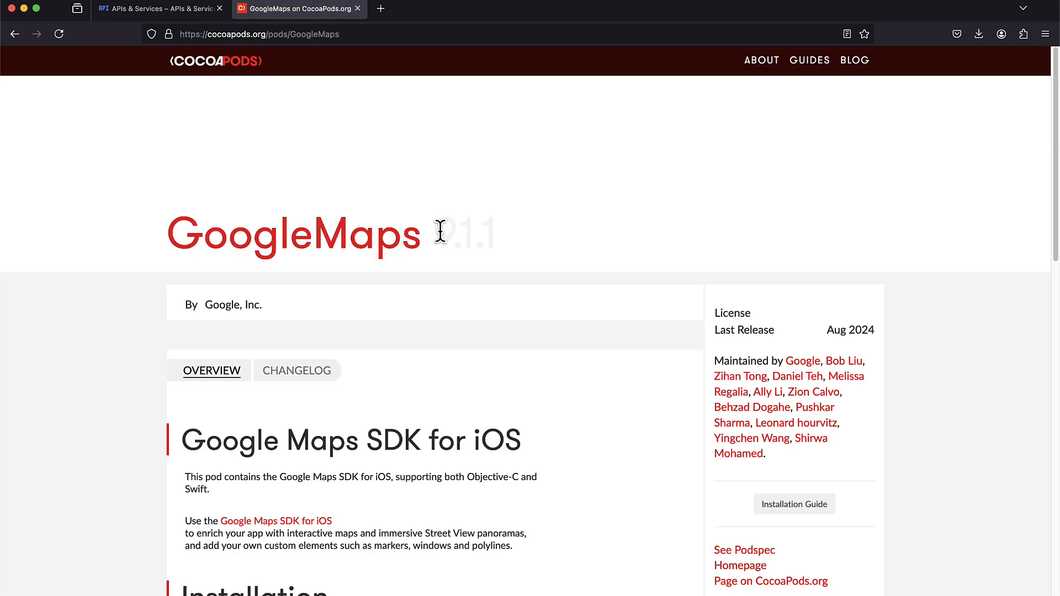
double_click(464, 236)
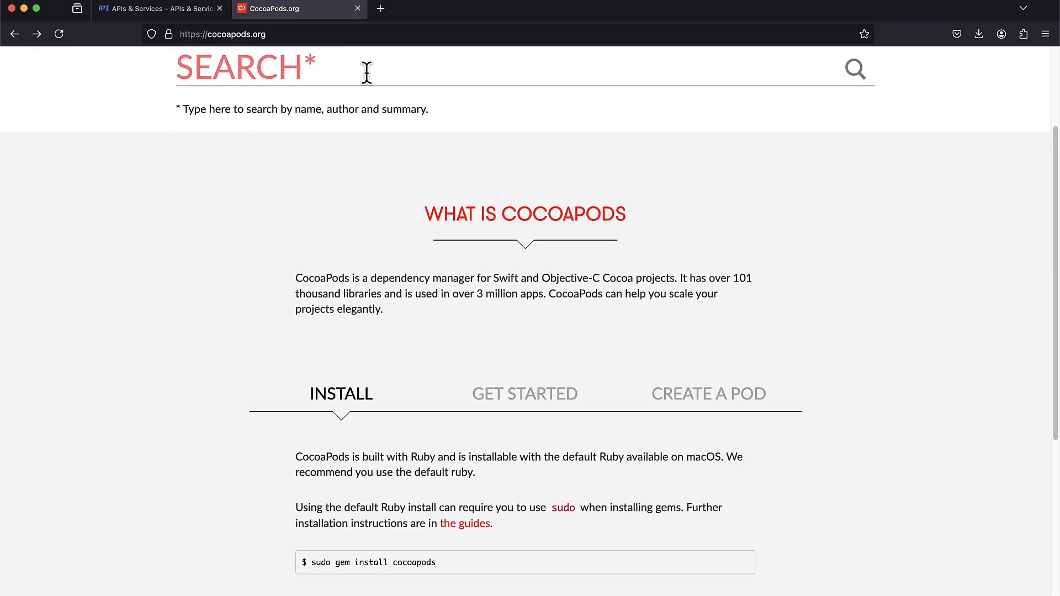
Search 'GOOGLE-MAPS' and open the Google-Maps-iOS-Utils pod page to check its version
type("GOOGLE-")
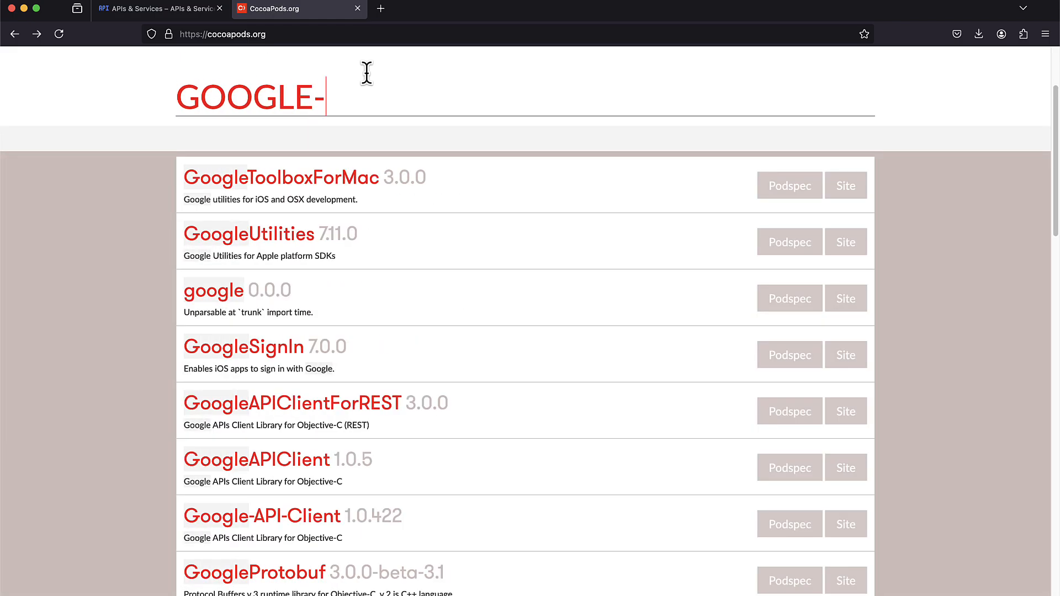
type("MAPS")
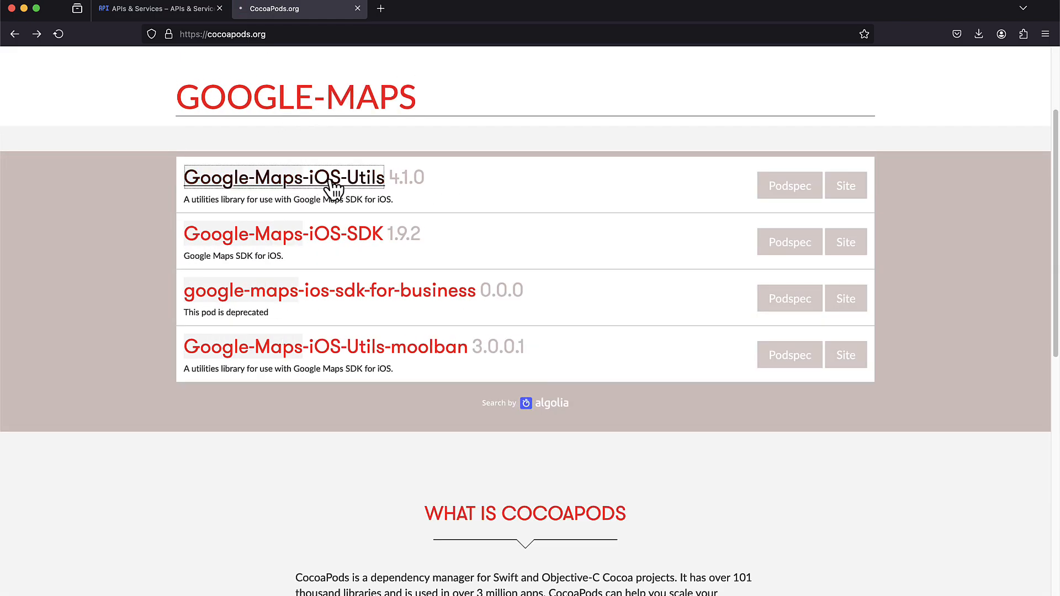
left_click(283, 178)
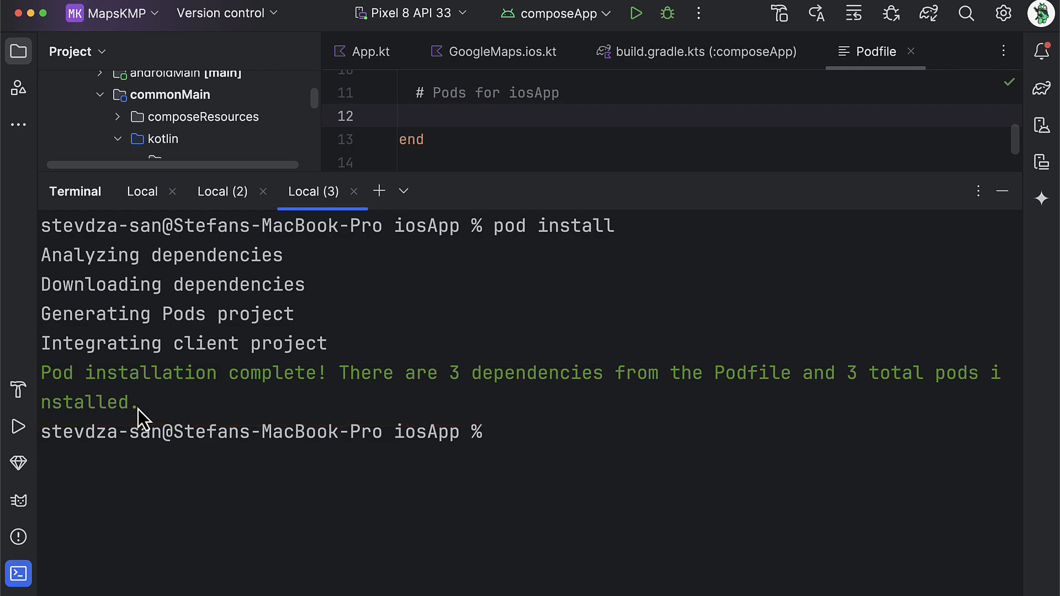
Close the terminal and build.gradle.kts tab, then view iOSApp.swift starting at import SwiftUI
left_click(694, 52)
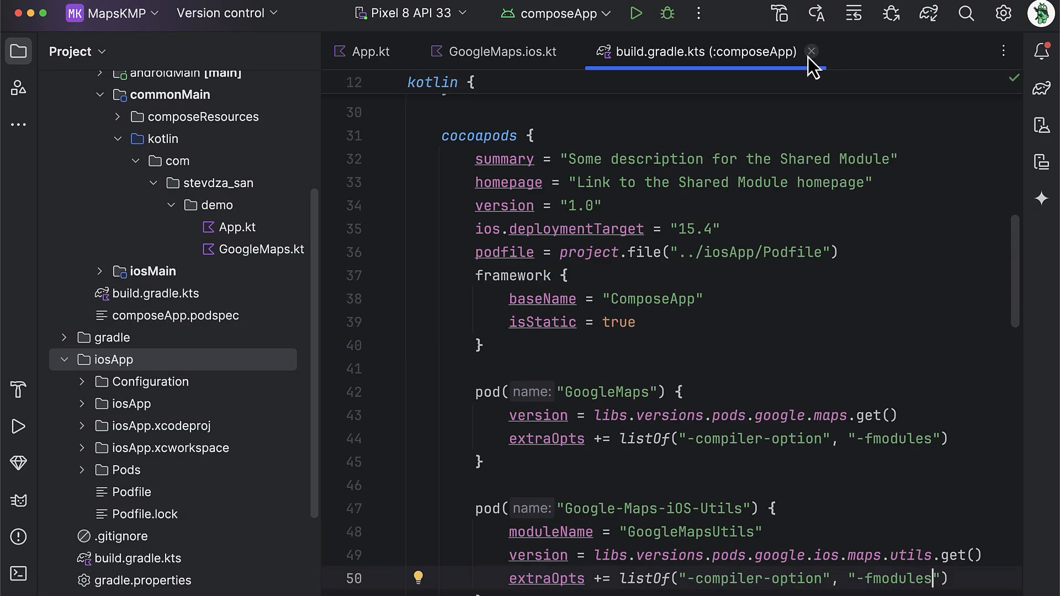
left_click(812, 51)
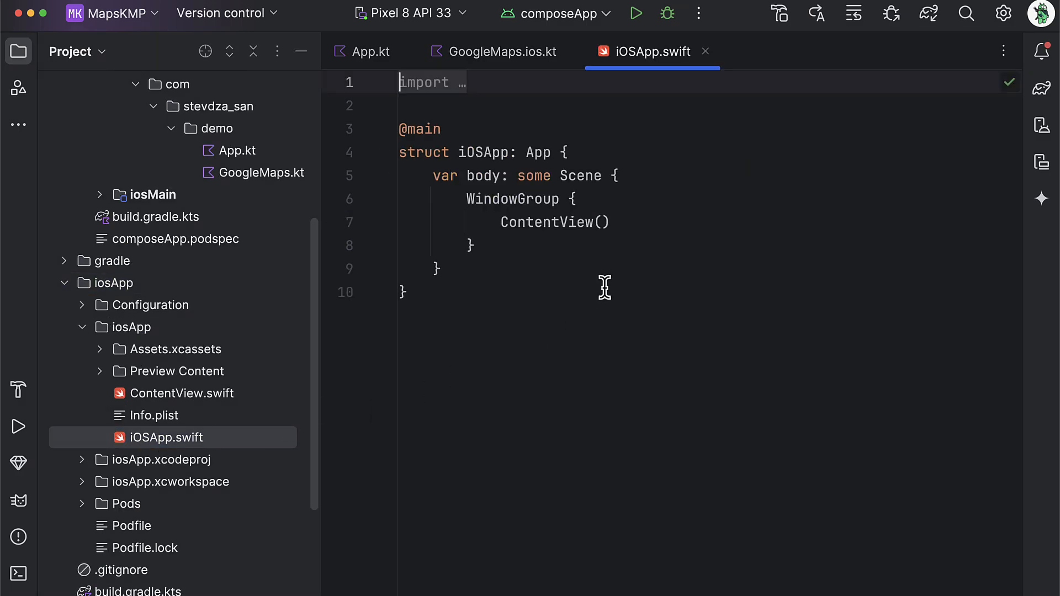
type("import SwiftUI")
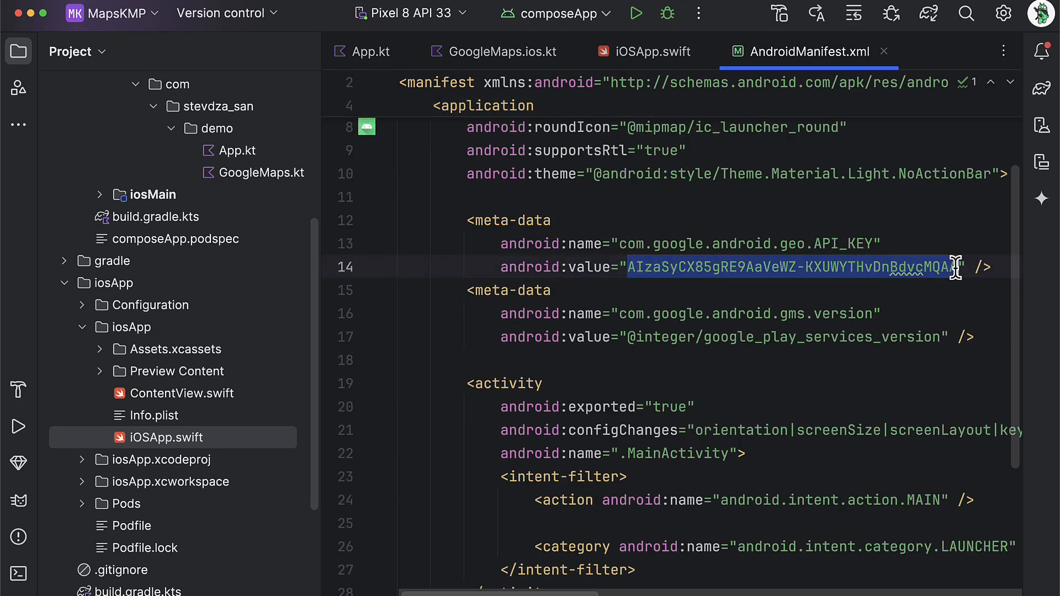
In GoogleMaps.ios.kt, remember a GMSMapView, opt into ExperimentalForeignApi, and apply a cameraUpdate inside UIKitView
left_click(650, 51)
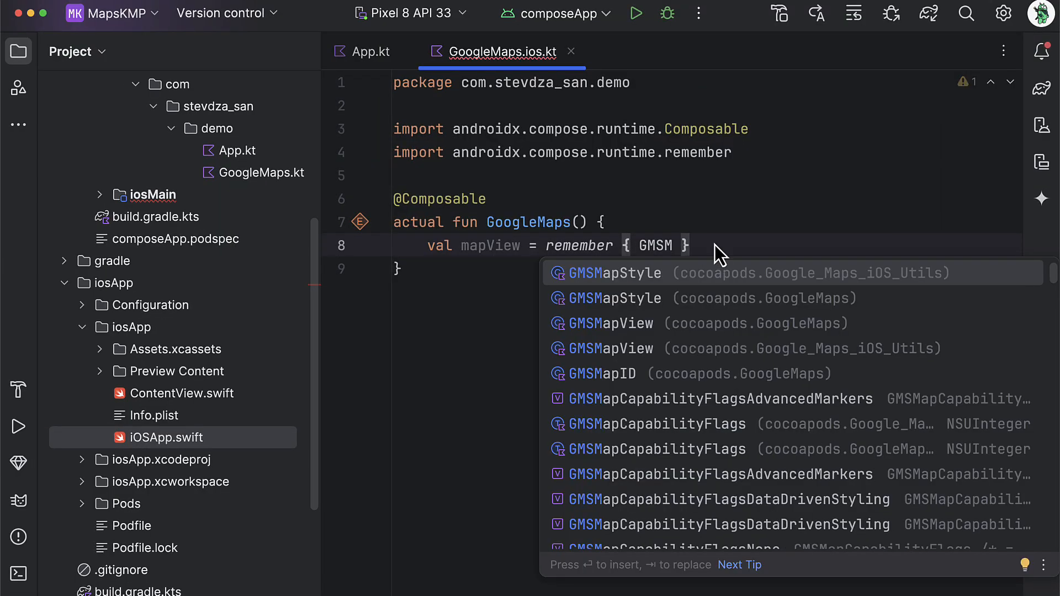
type("apView(")
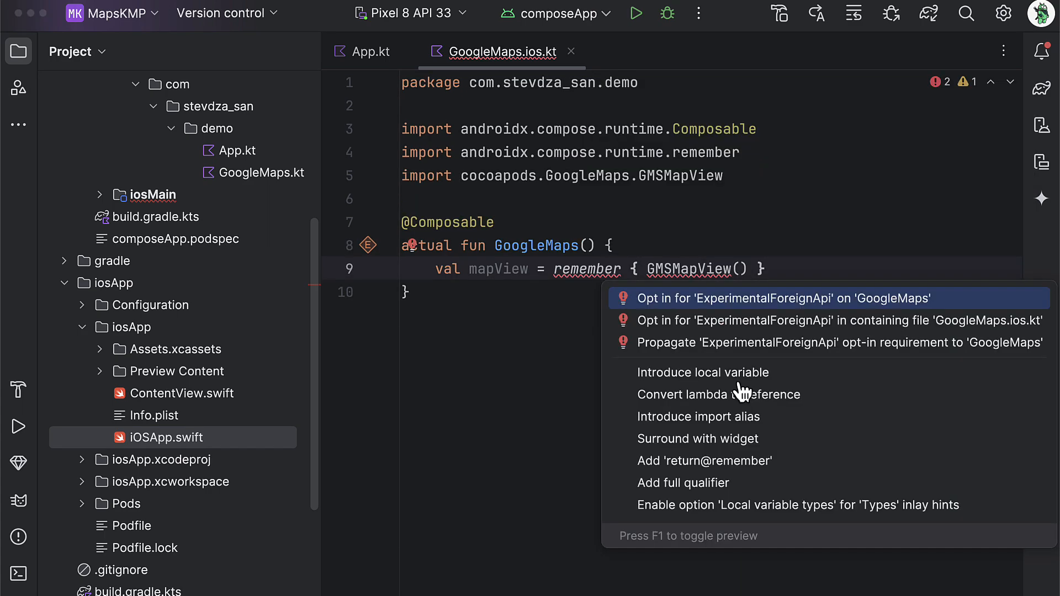
left_click(777, 298)
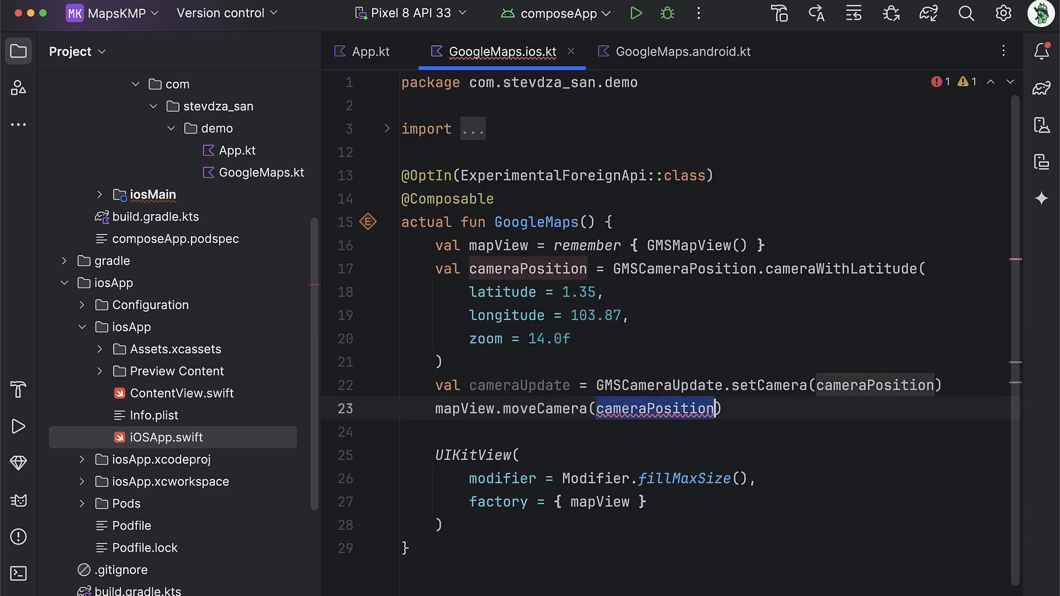
type("cameraUpdate")
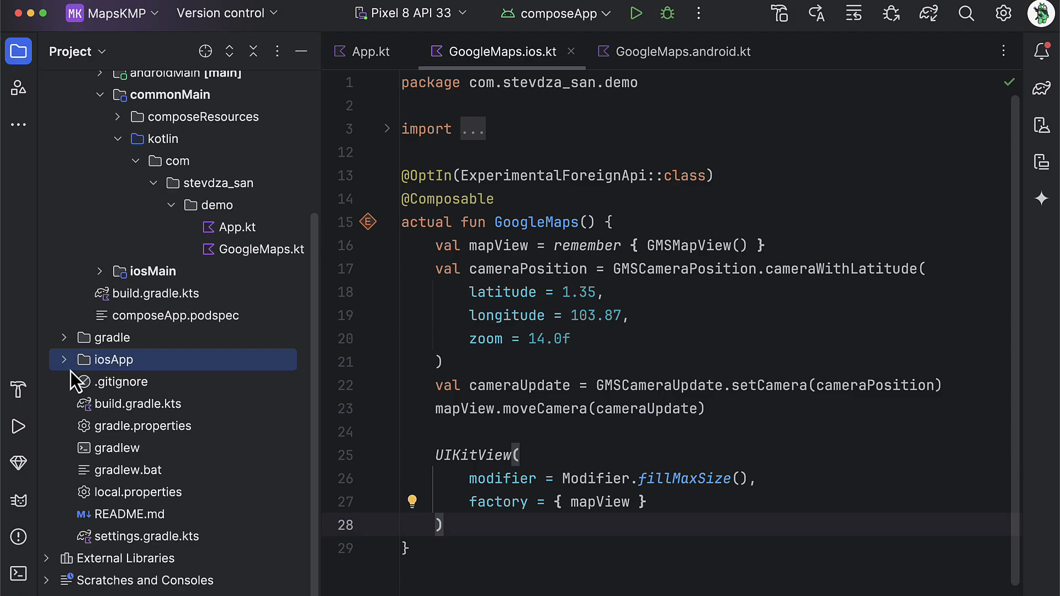
Open iosApp.xcworkspace from the expanded iosApp folder in Xcode
left_click(64, 359)
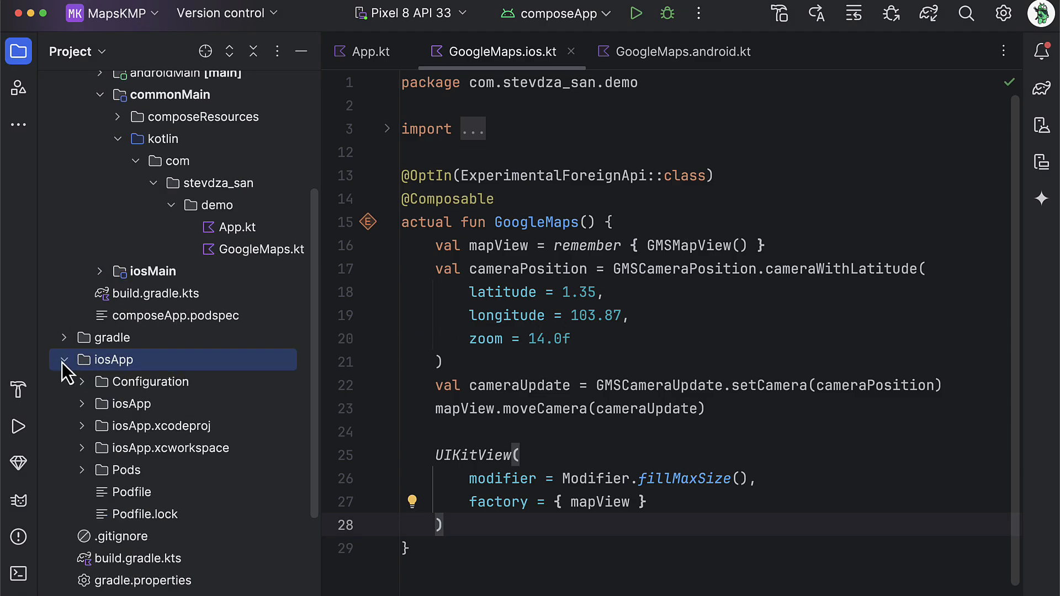
left_click(168, 448)
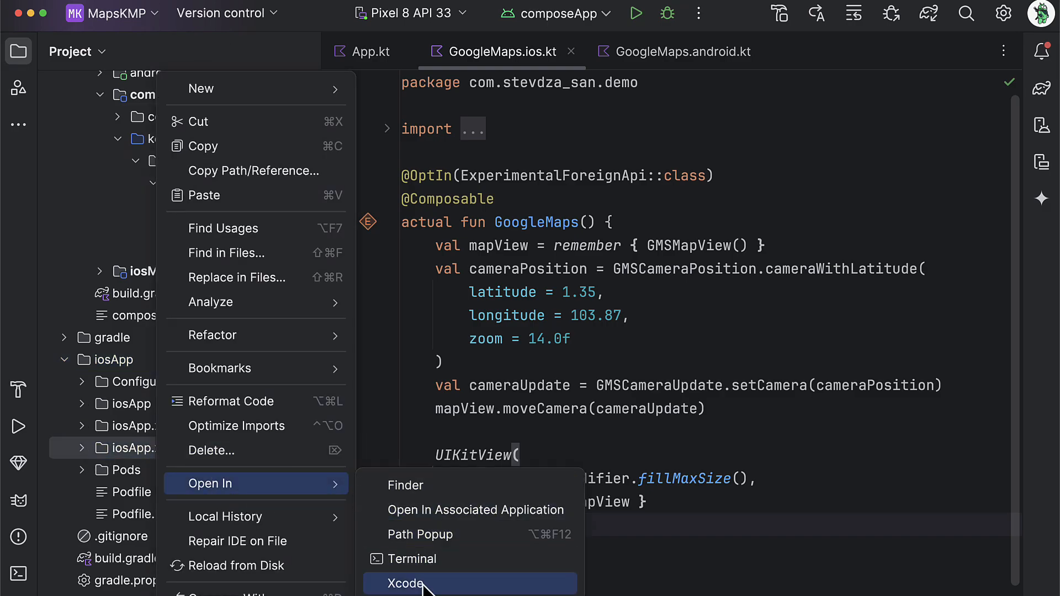
mouse_move(427, 590)
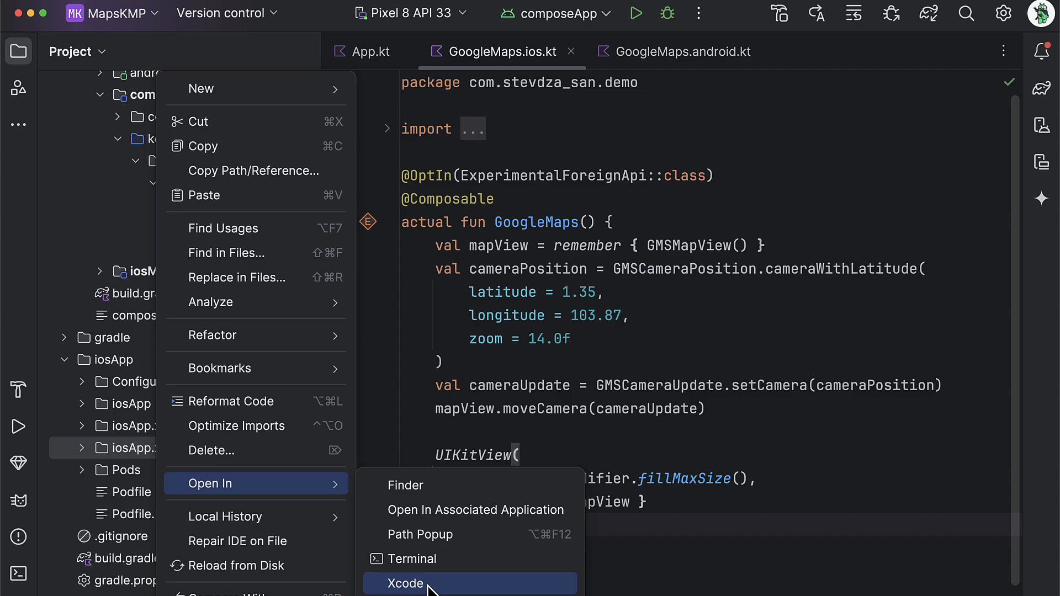
left_click(405, 584)
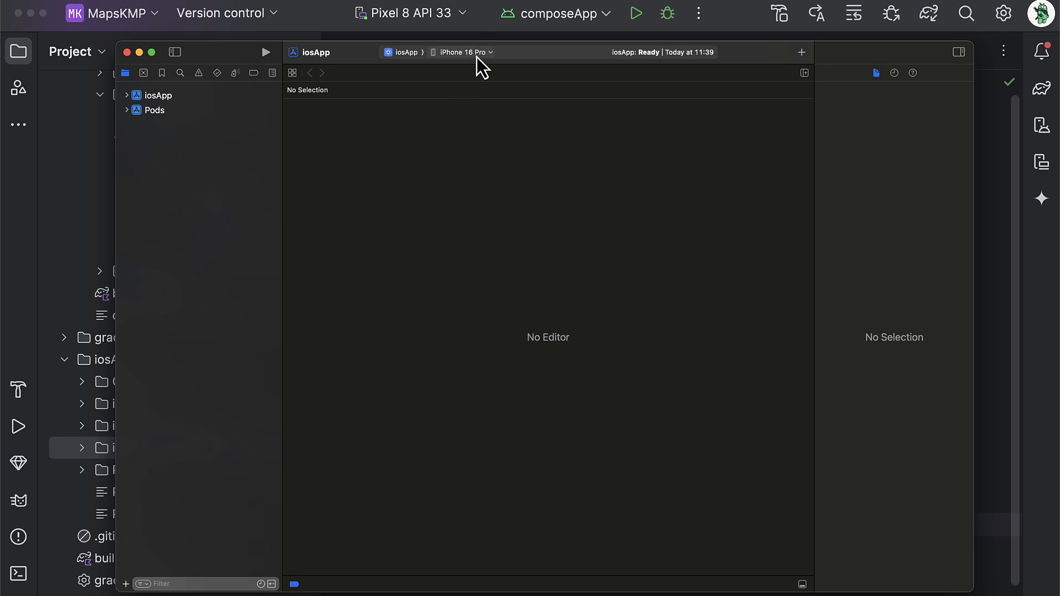
Target the connected iPhone and choose a development team in the iosApp target's signing settings
left_click(461, 52)
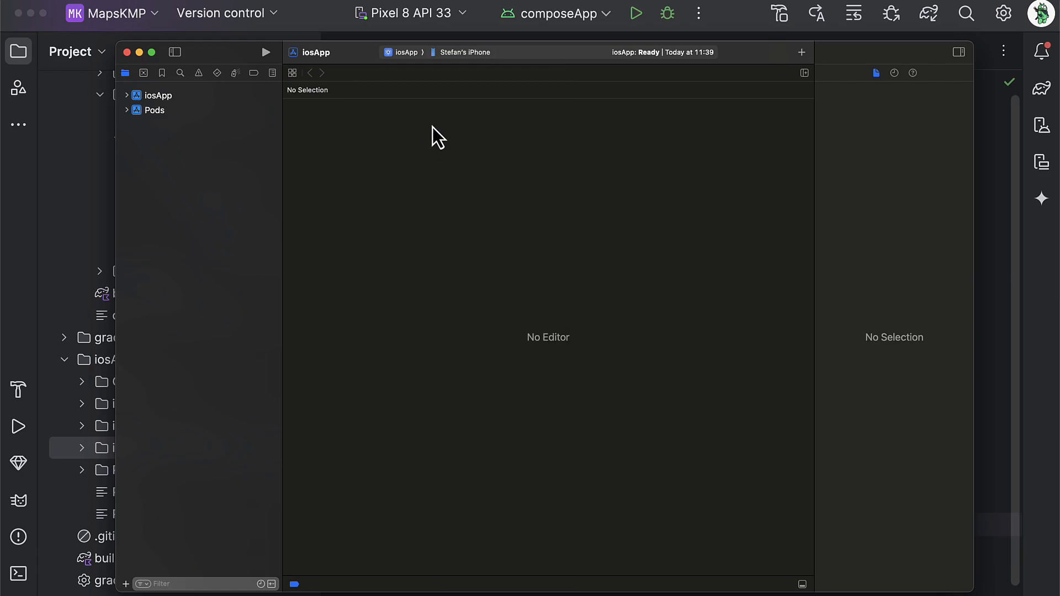
left_click(265, 52)
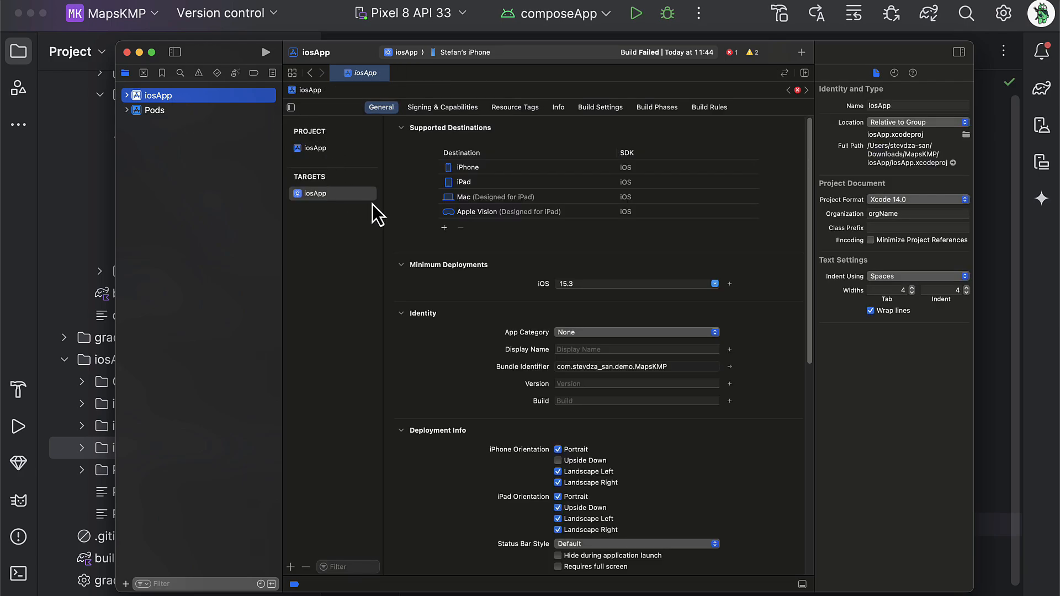
left_click(443, 106)
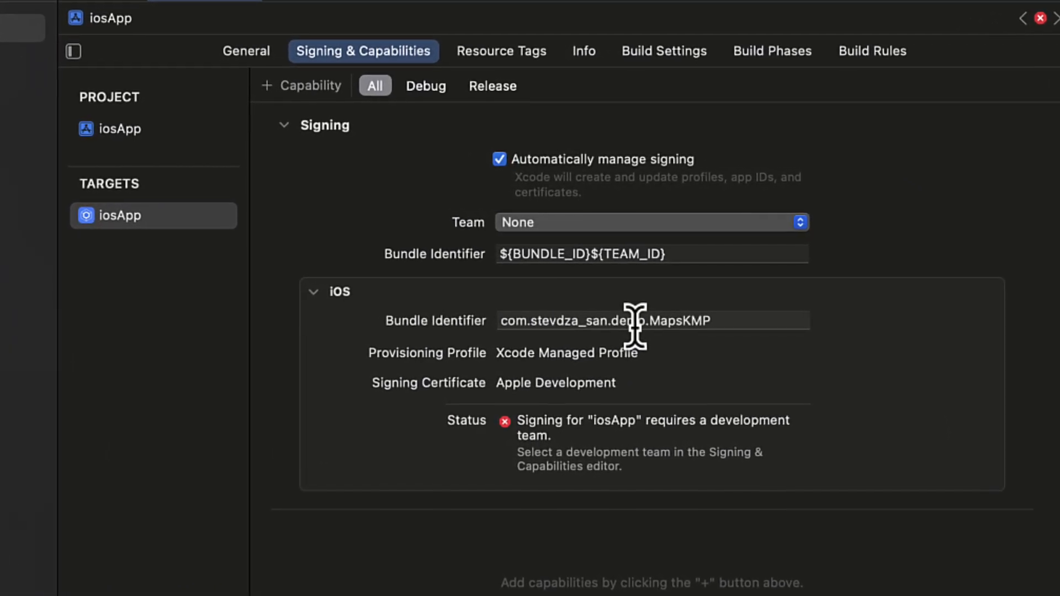
left_click(798, 222)
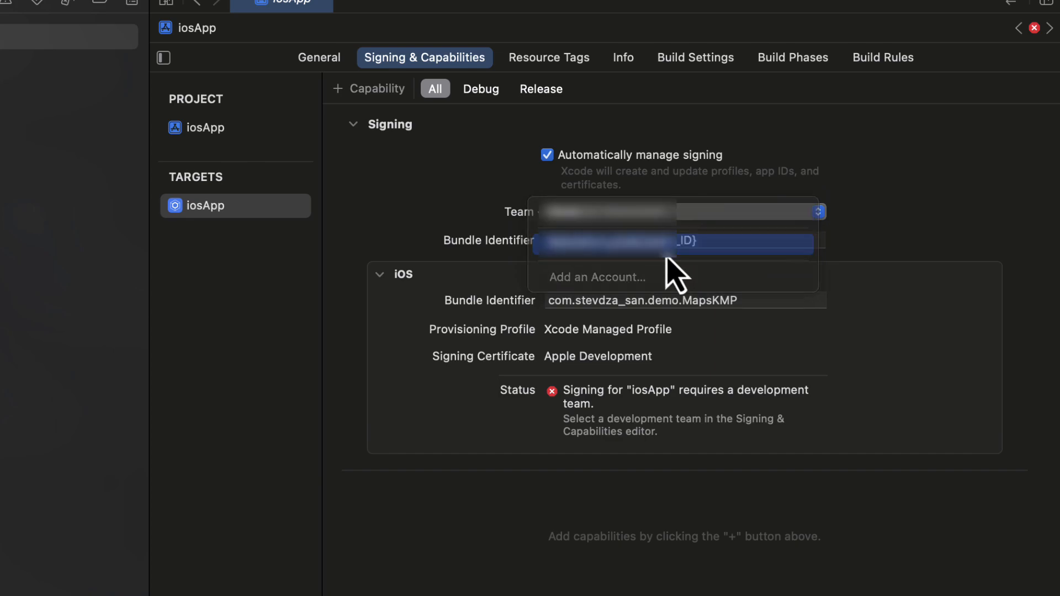
left_click(673, 242)
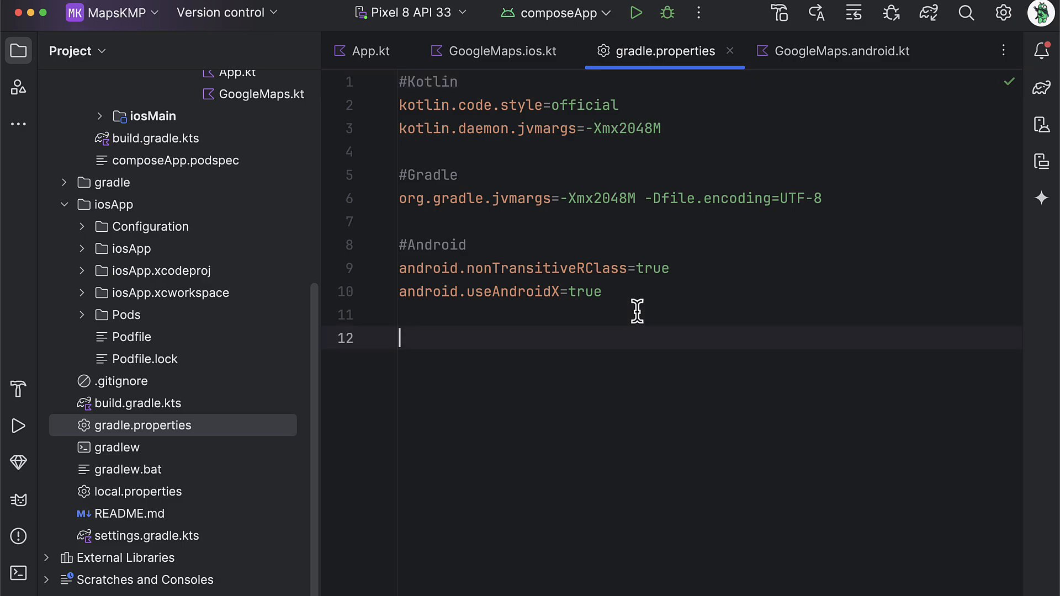
Add kotlin.apple.deprecated.allowUsingEmbedAndSignWithCocoaPodsDependencies=true to gradle.properties and start a Gradle sync
type("kotlin.apple.deprecated.allowUsingEmbedAndSignWithCocoaPodsDependencies=true")
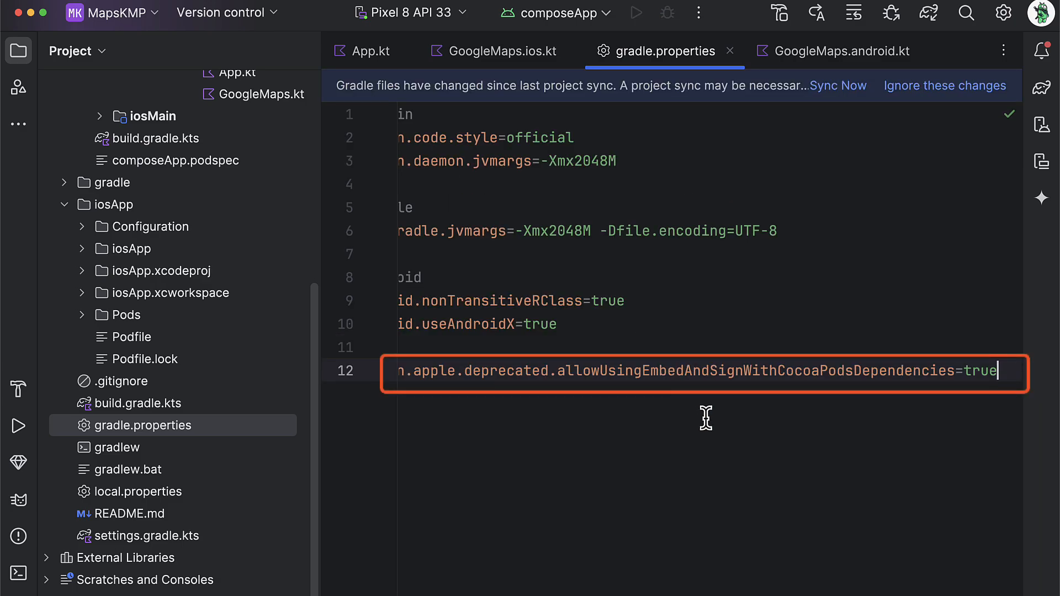
scroll("left", 3)
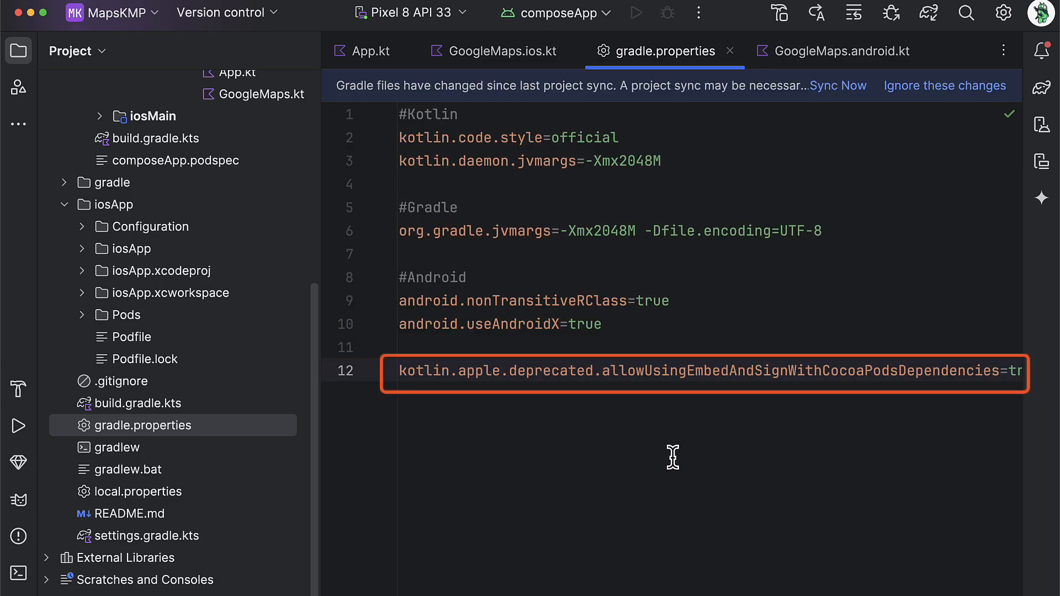
mouse_move(820, 197)
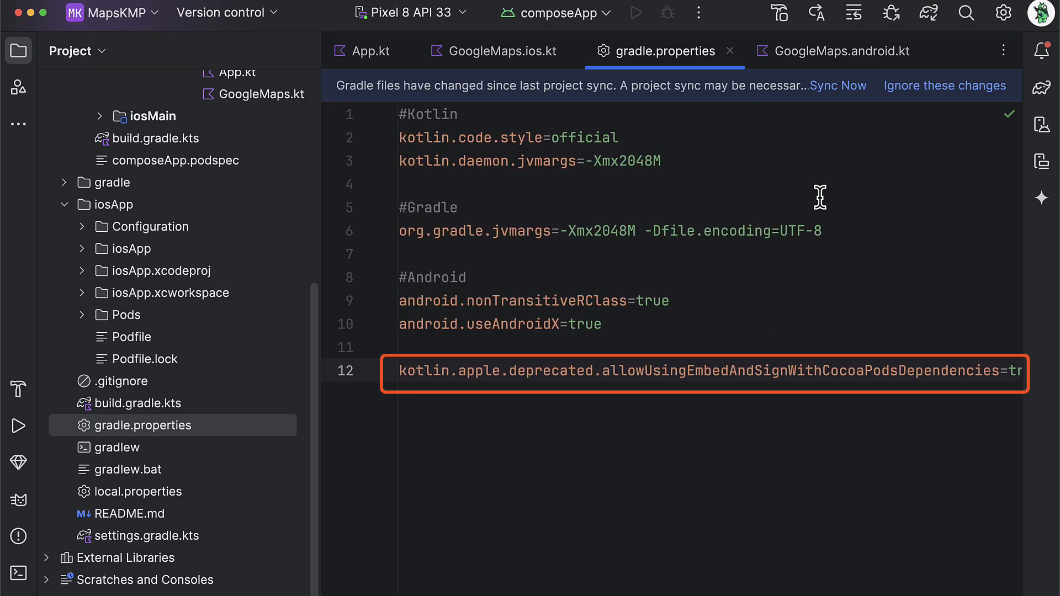
left_click(838, 85)
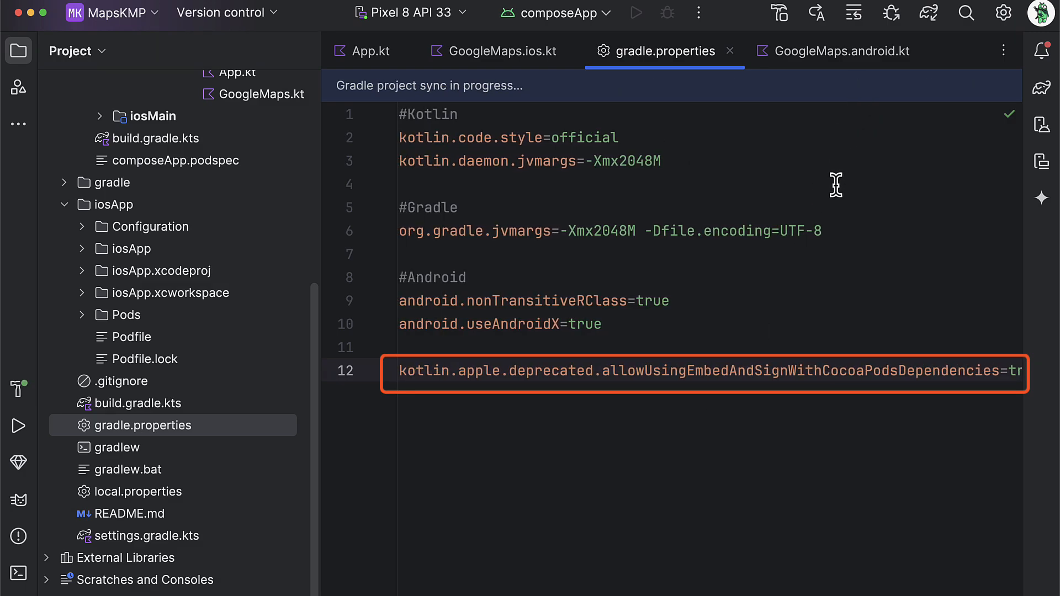